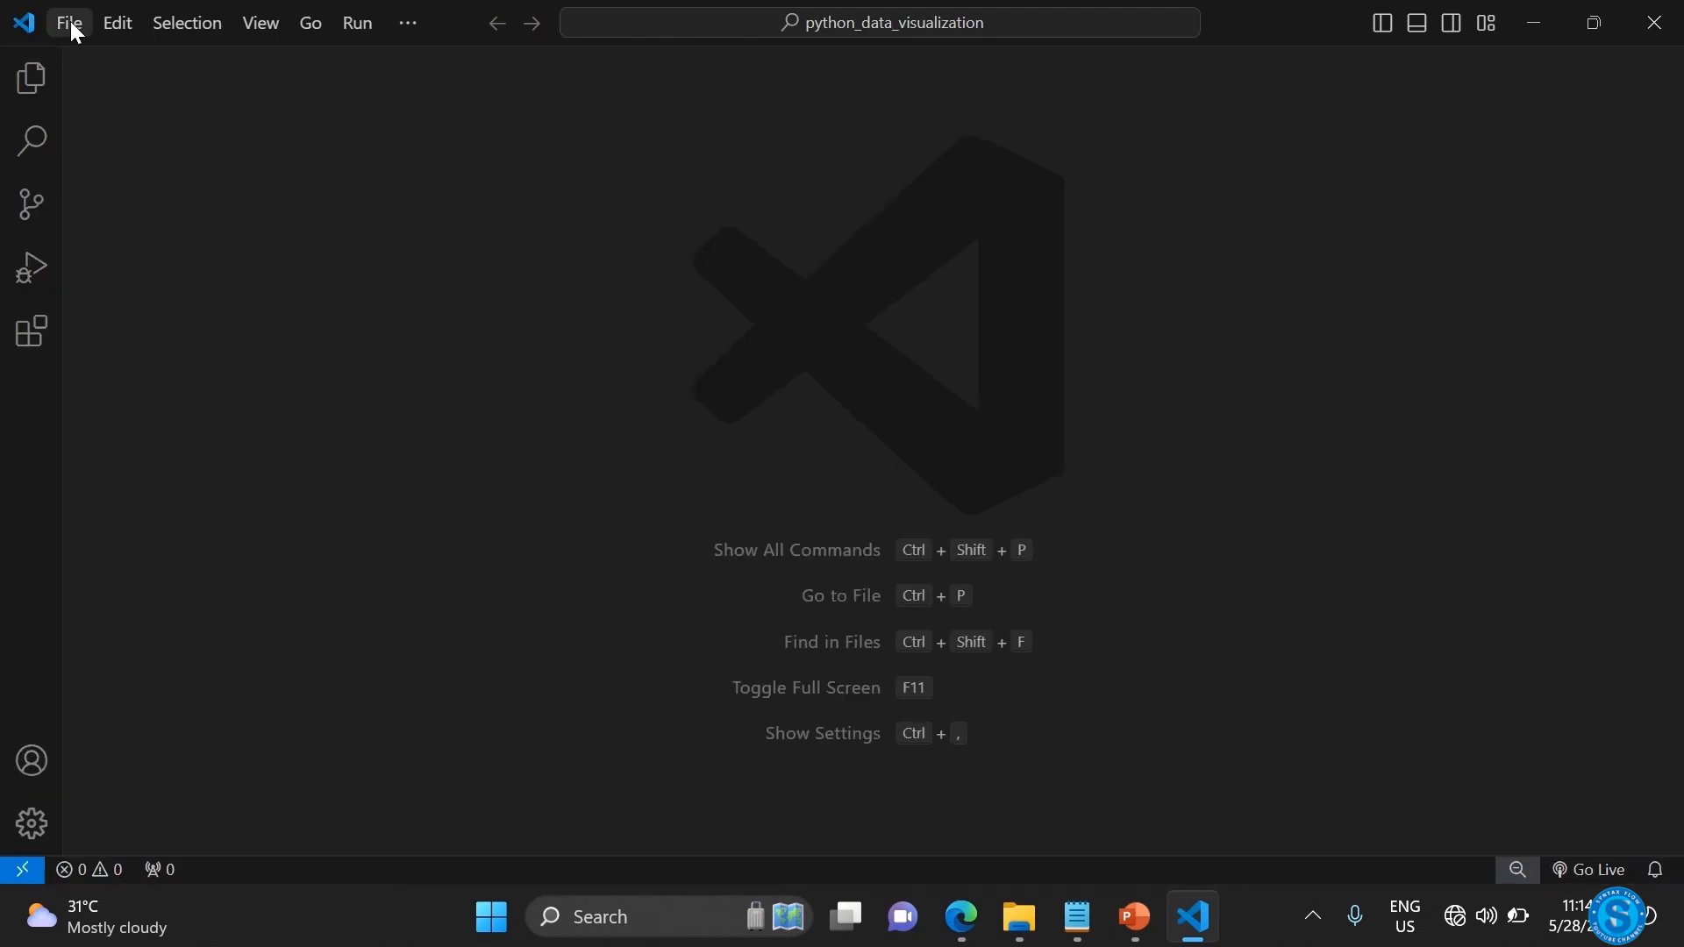
- Open the python_data_analysis folder as the workspace and close the Welcome page
click(68, 23)
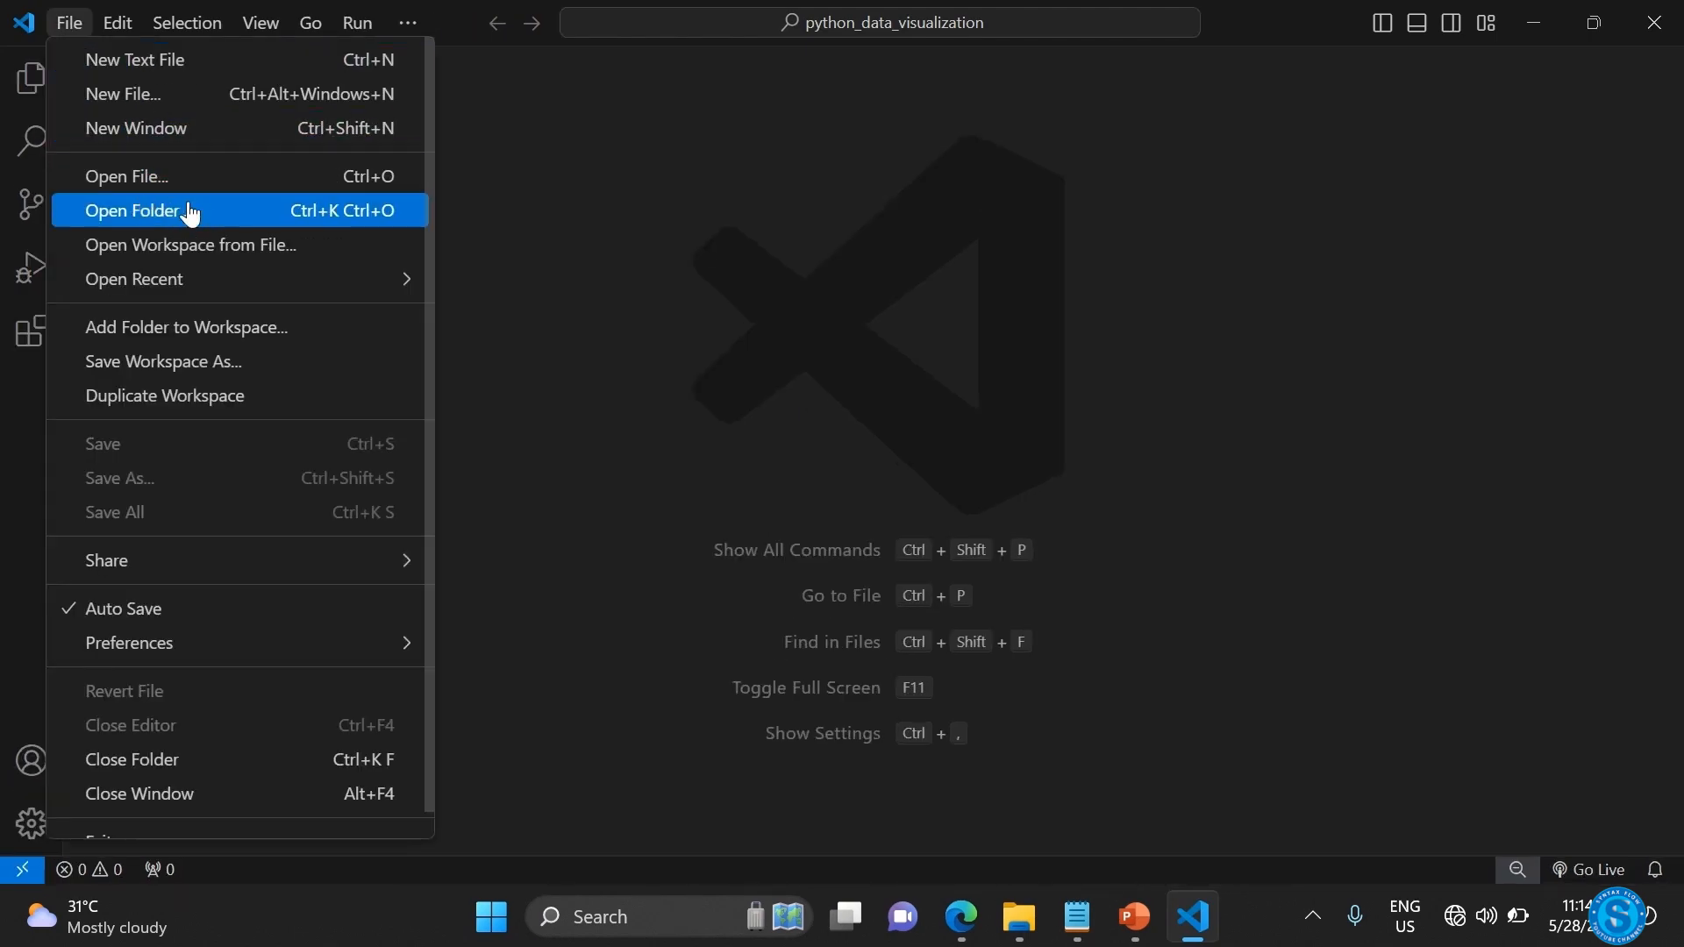
click(135, 208)
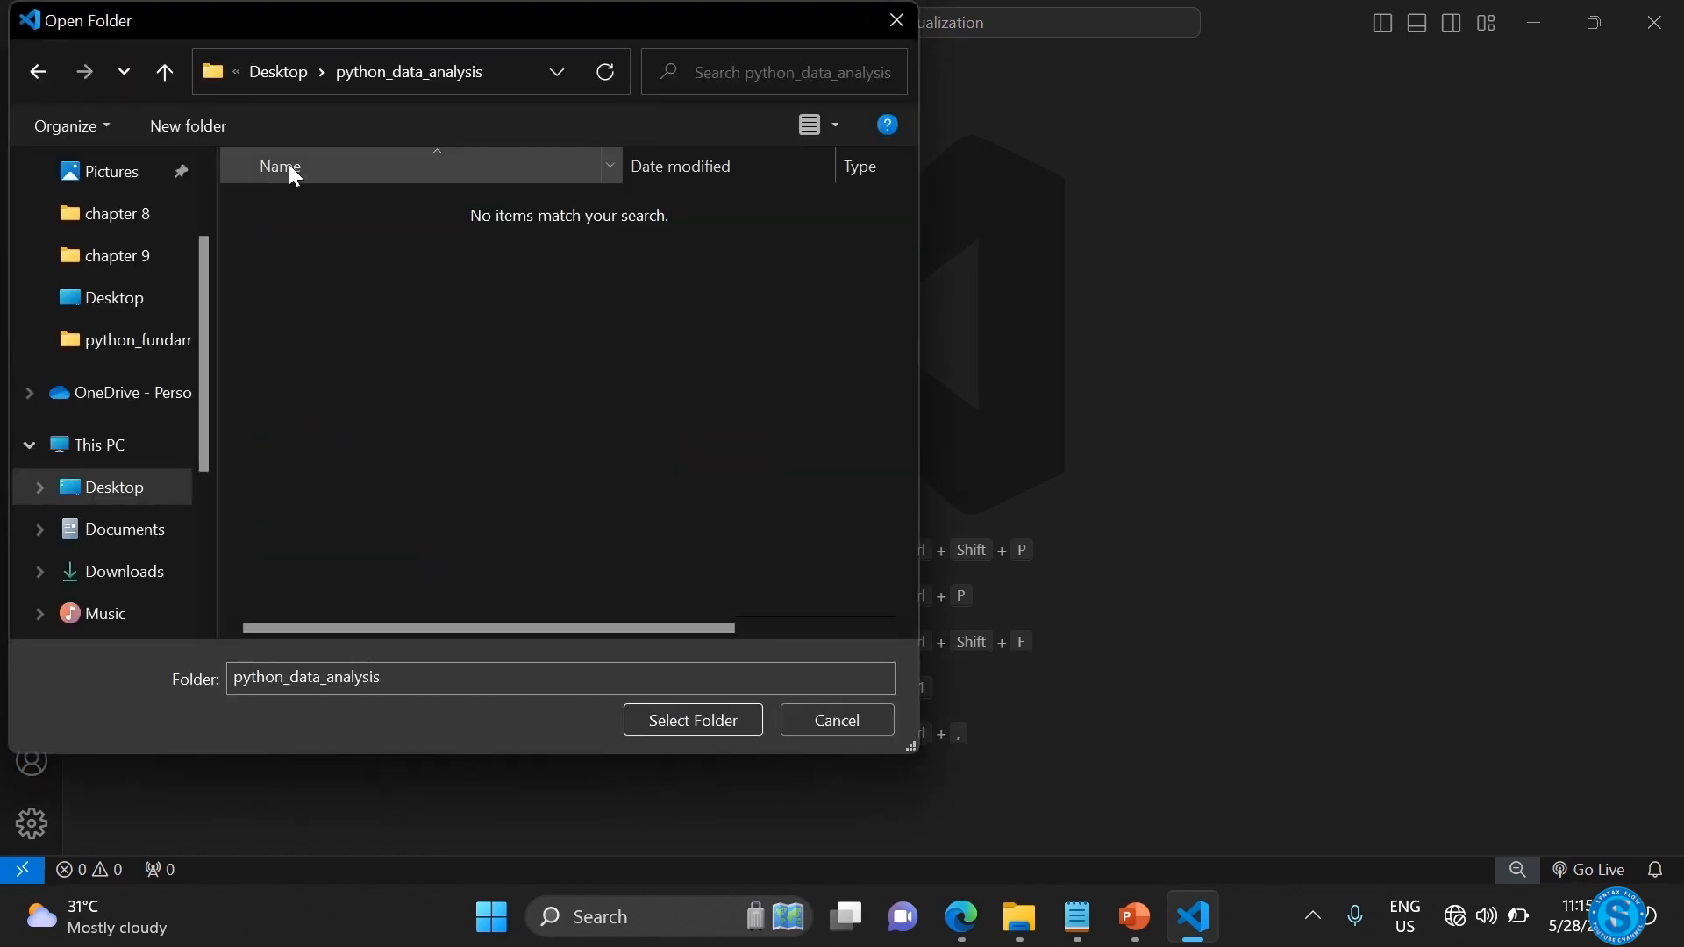
click(691, 719)
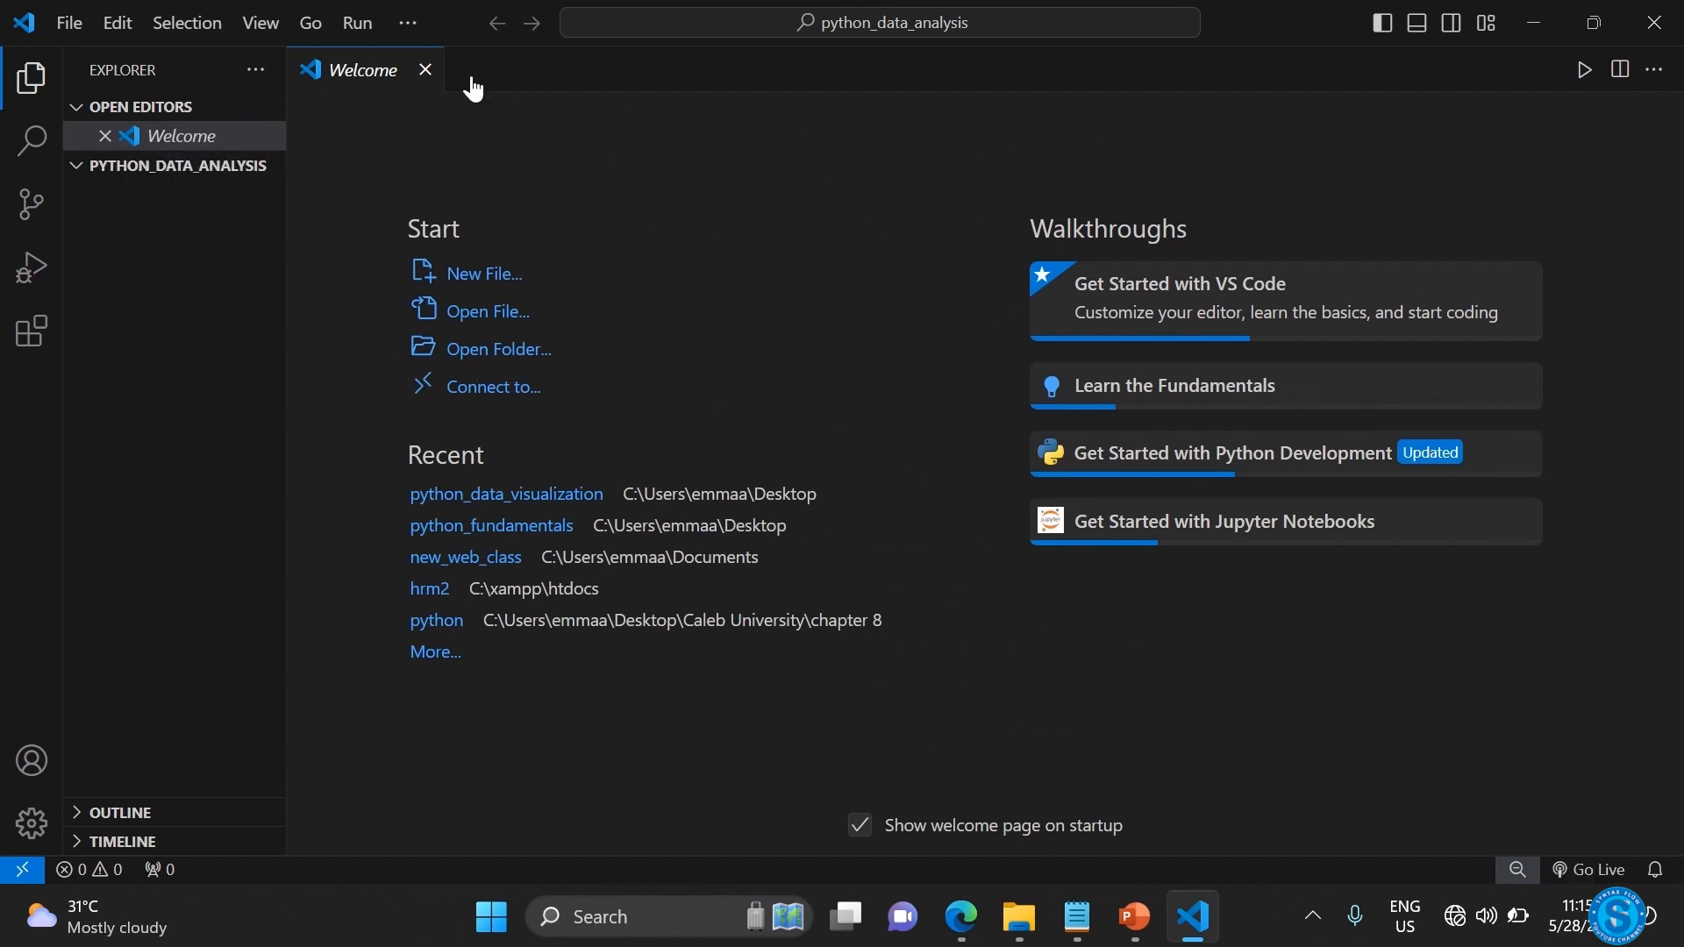
click(424, 68)
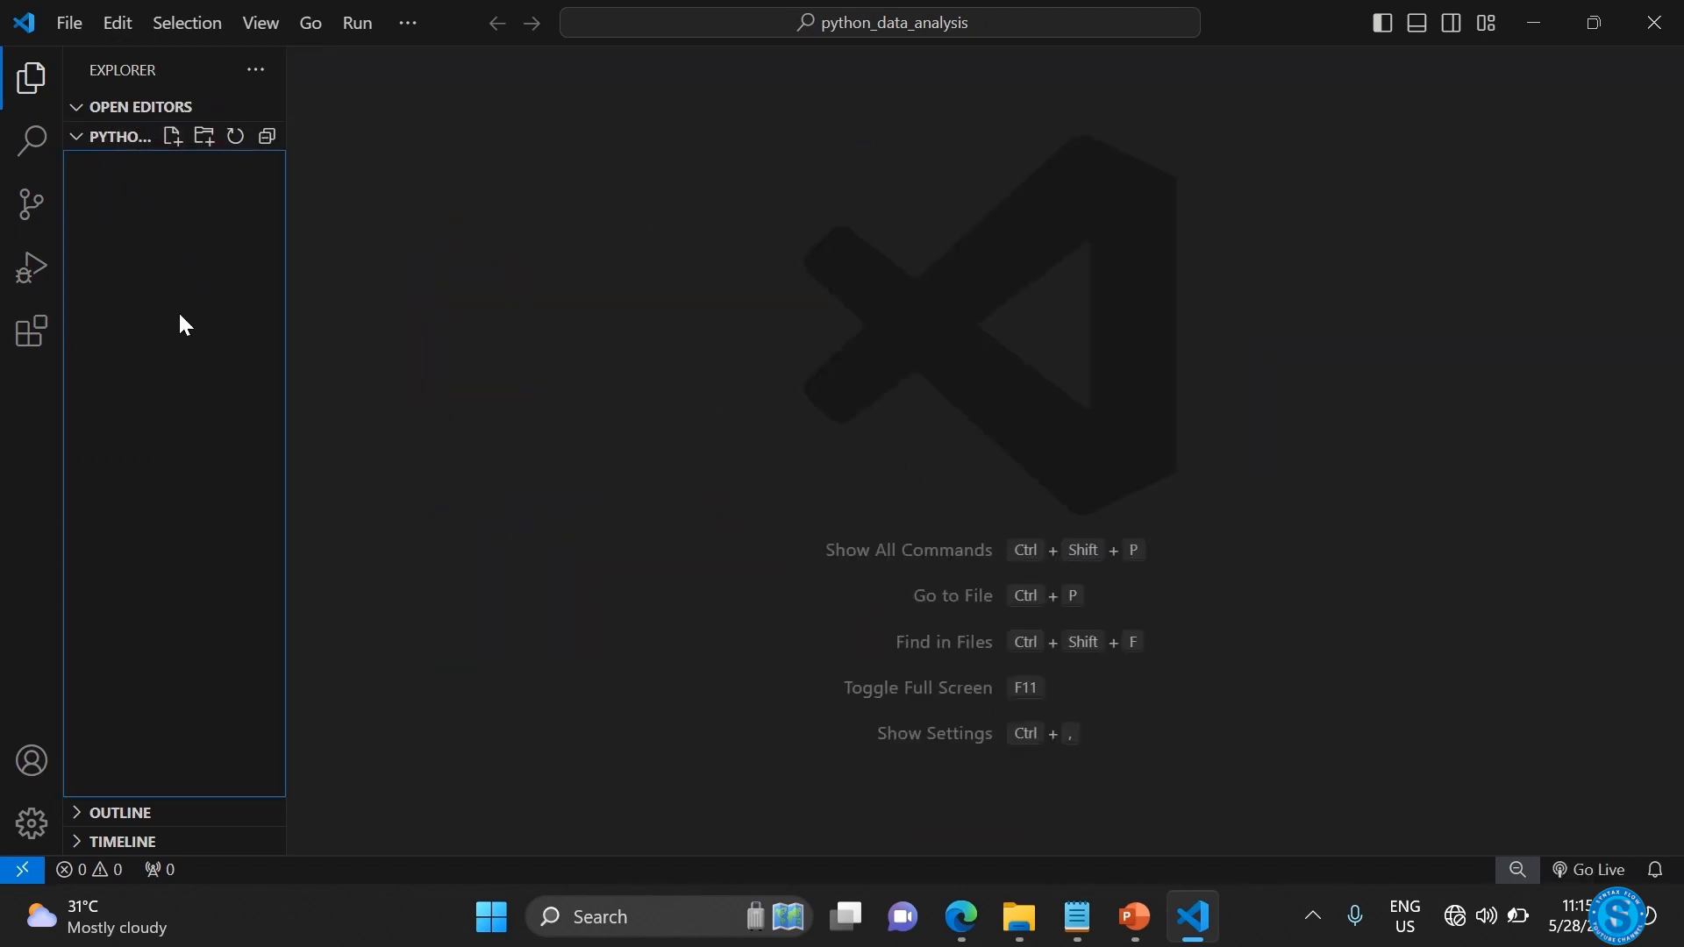
mouse_move(317, 404)
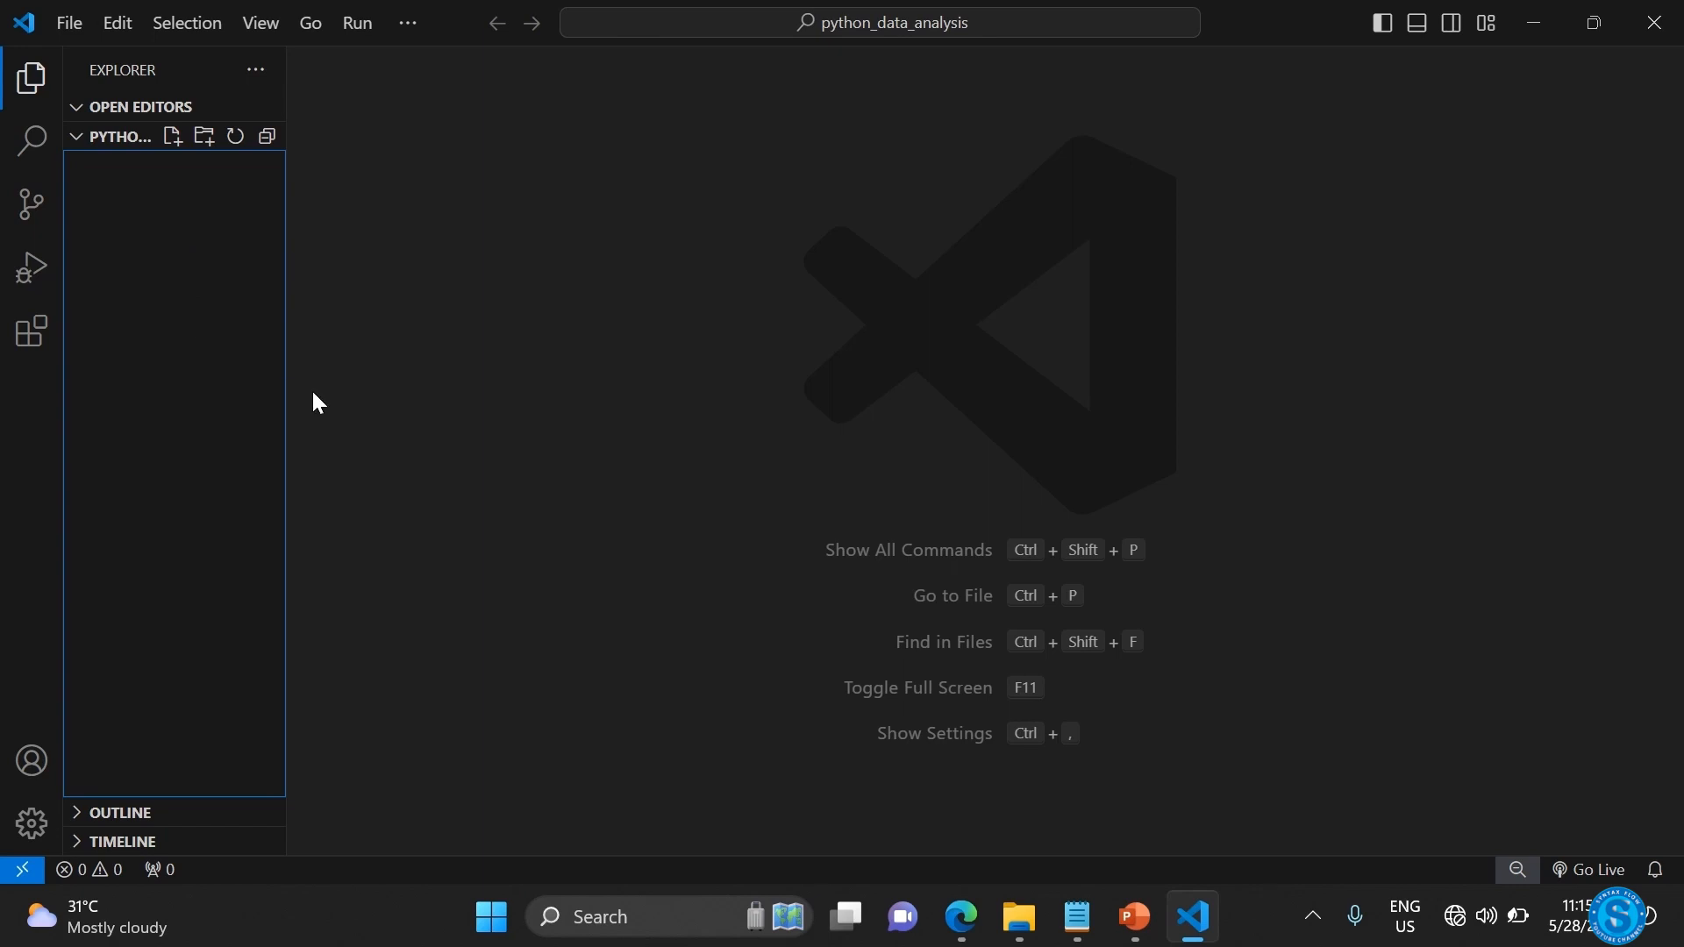
mouse_move(417, 213)
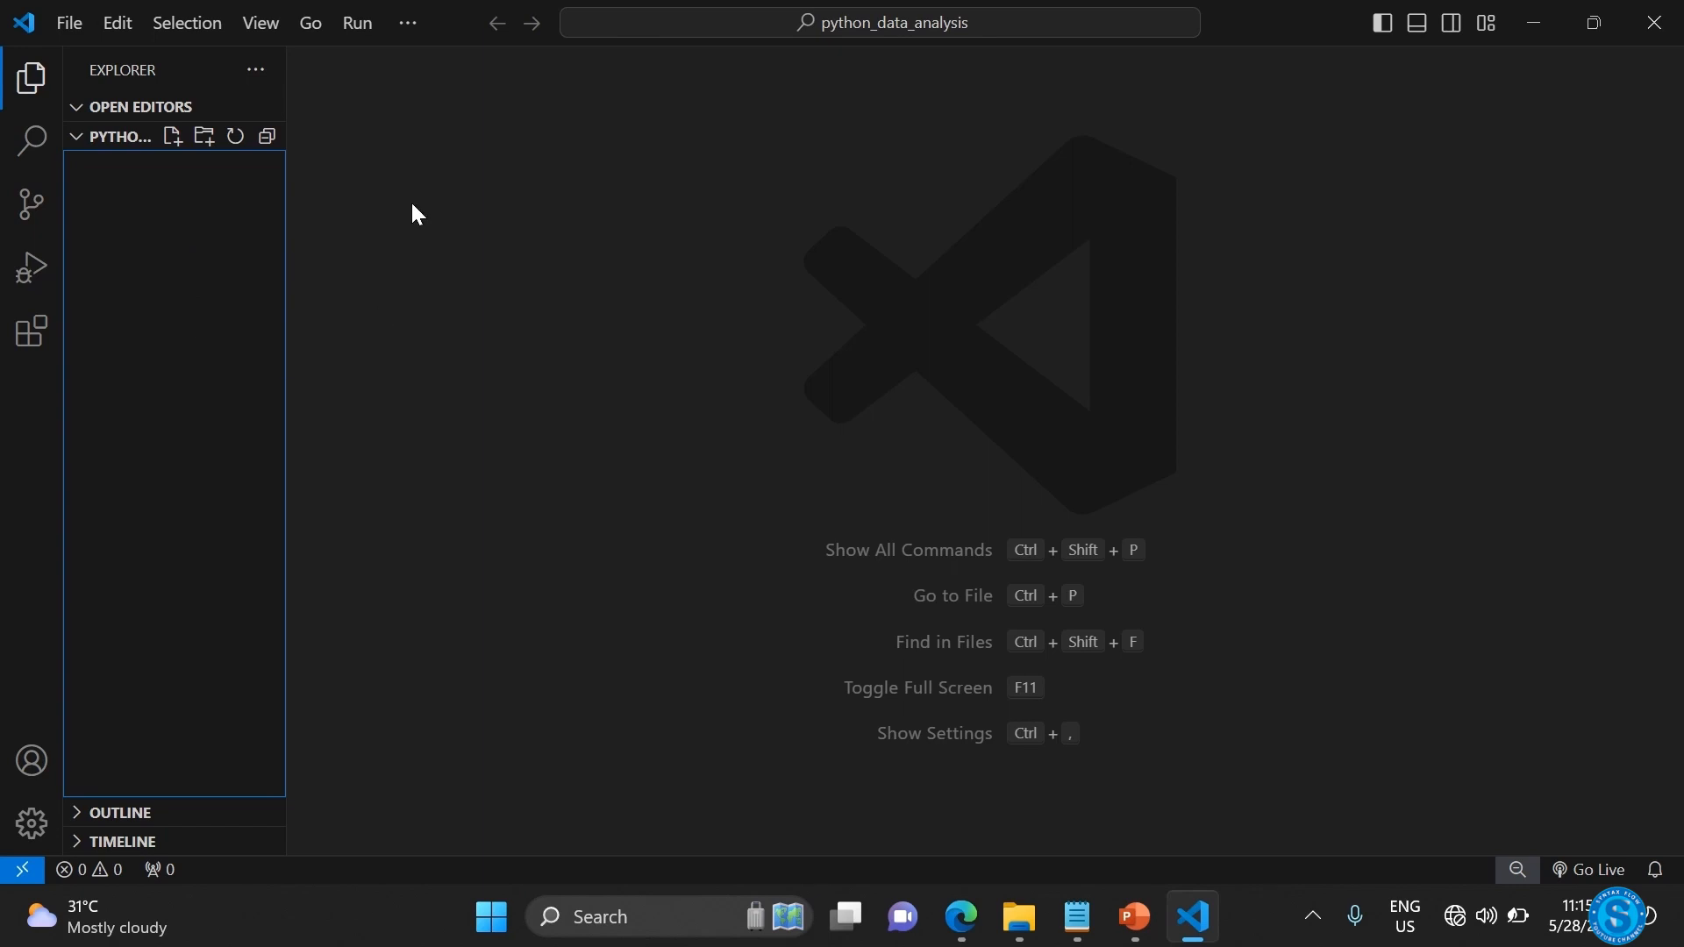
- Run 'py -m venv .venv' in a new terminal to create the virtual environment
click(407, 23)
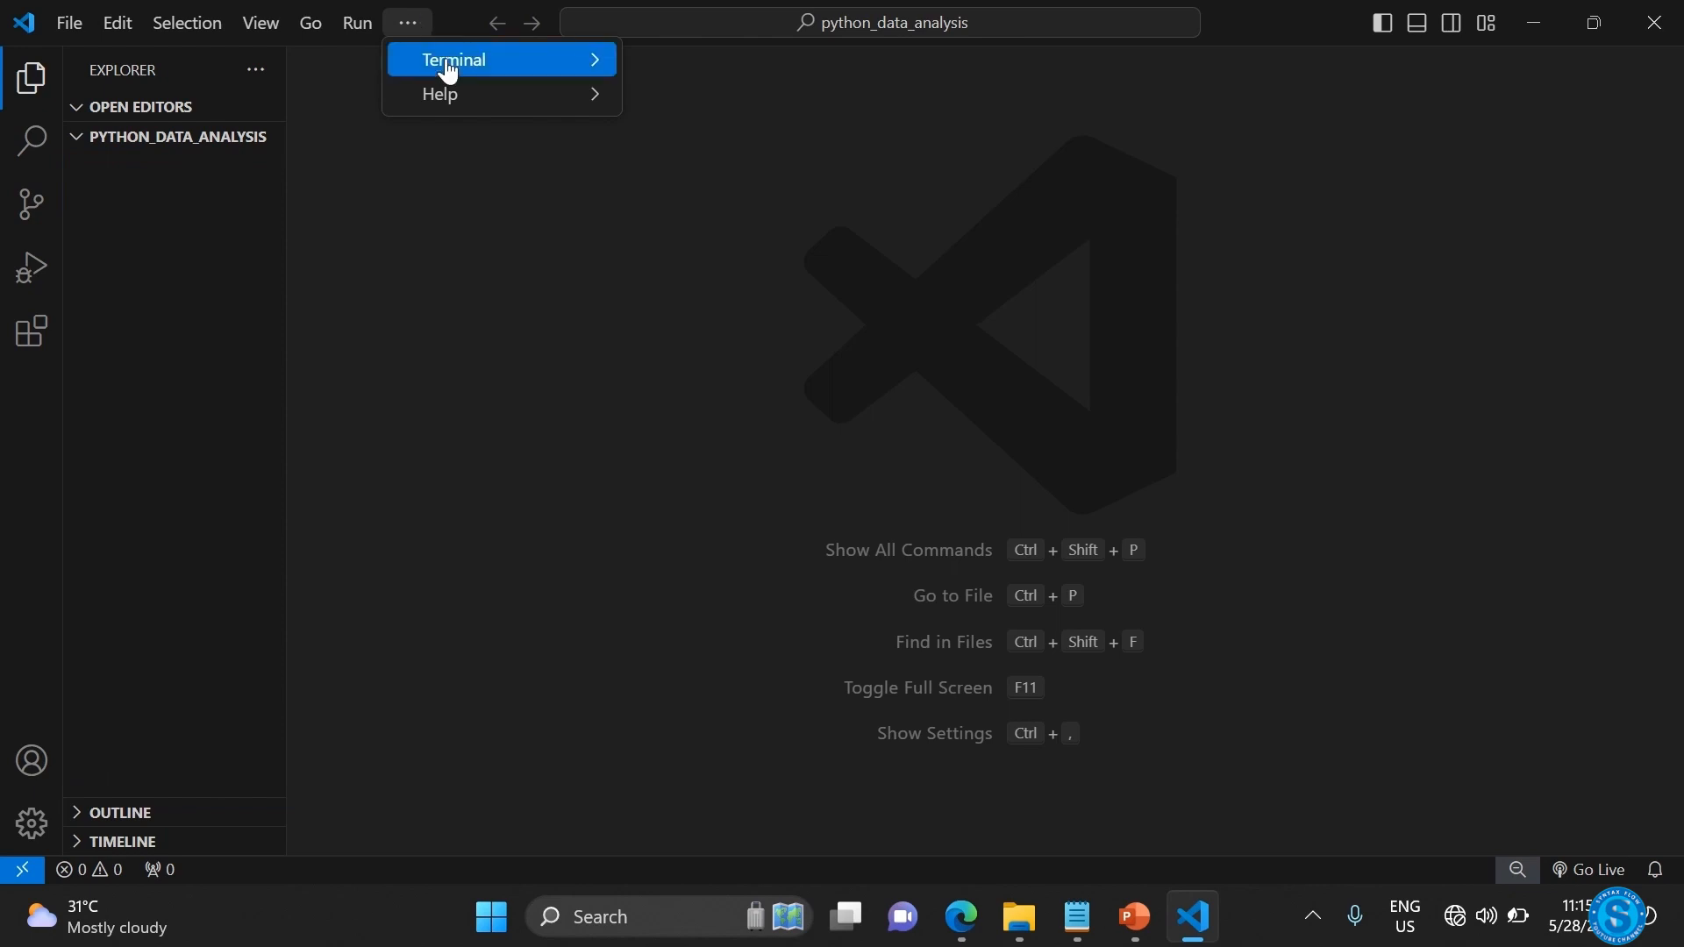
click(453, 60)
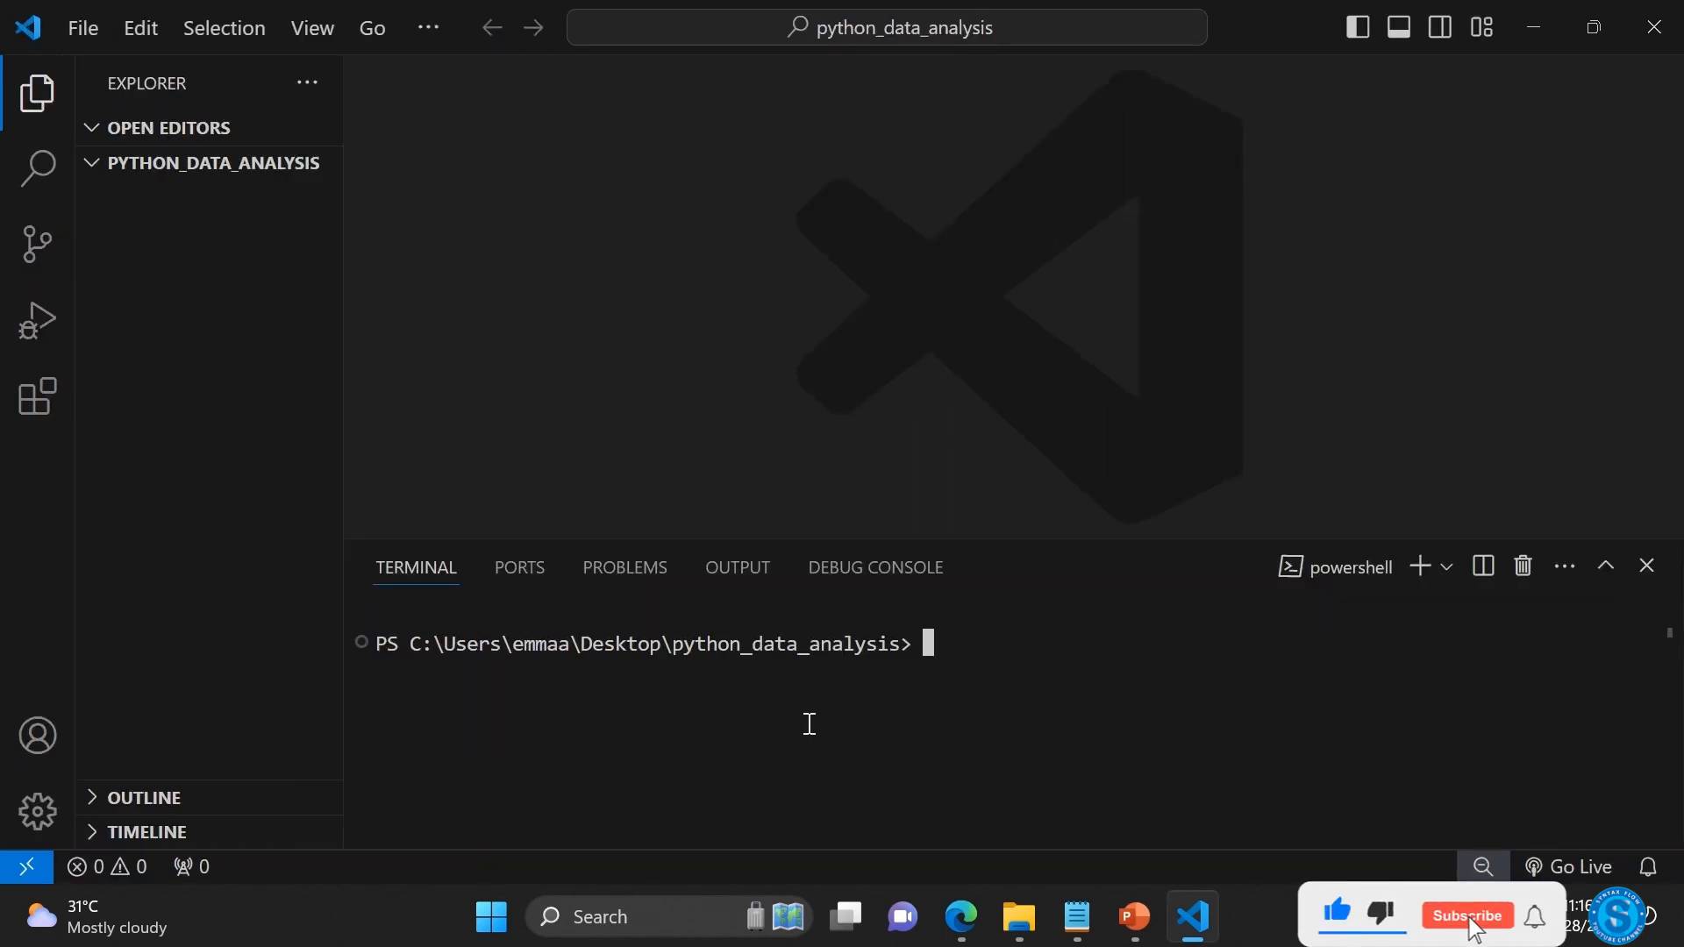
text(p)
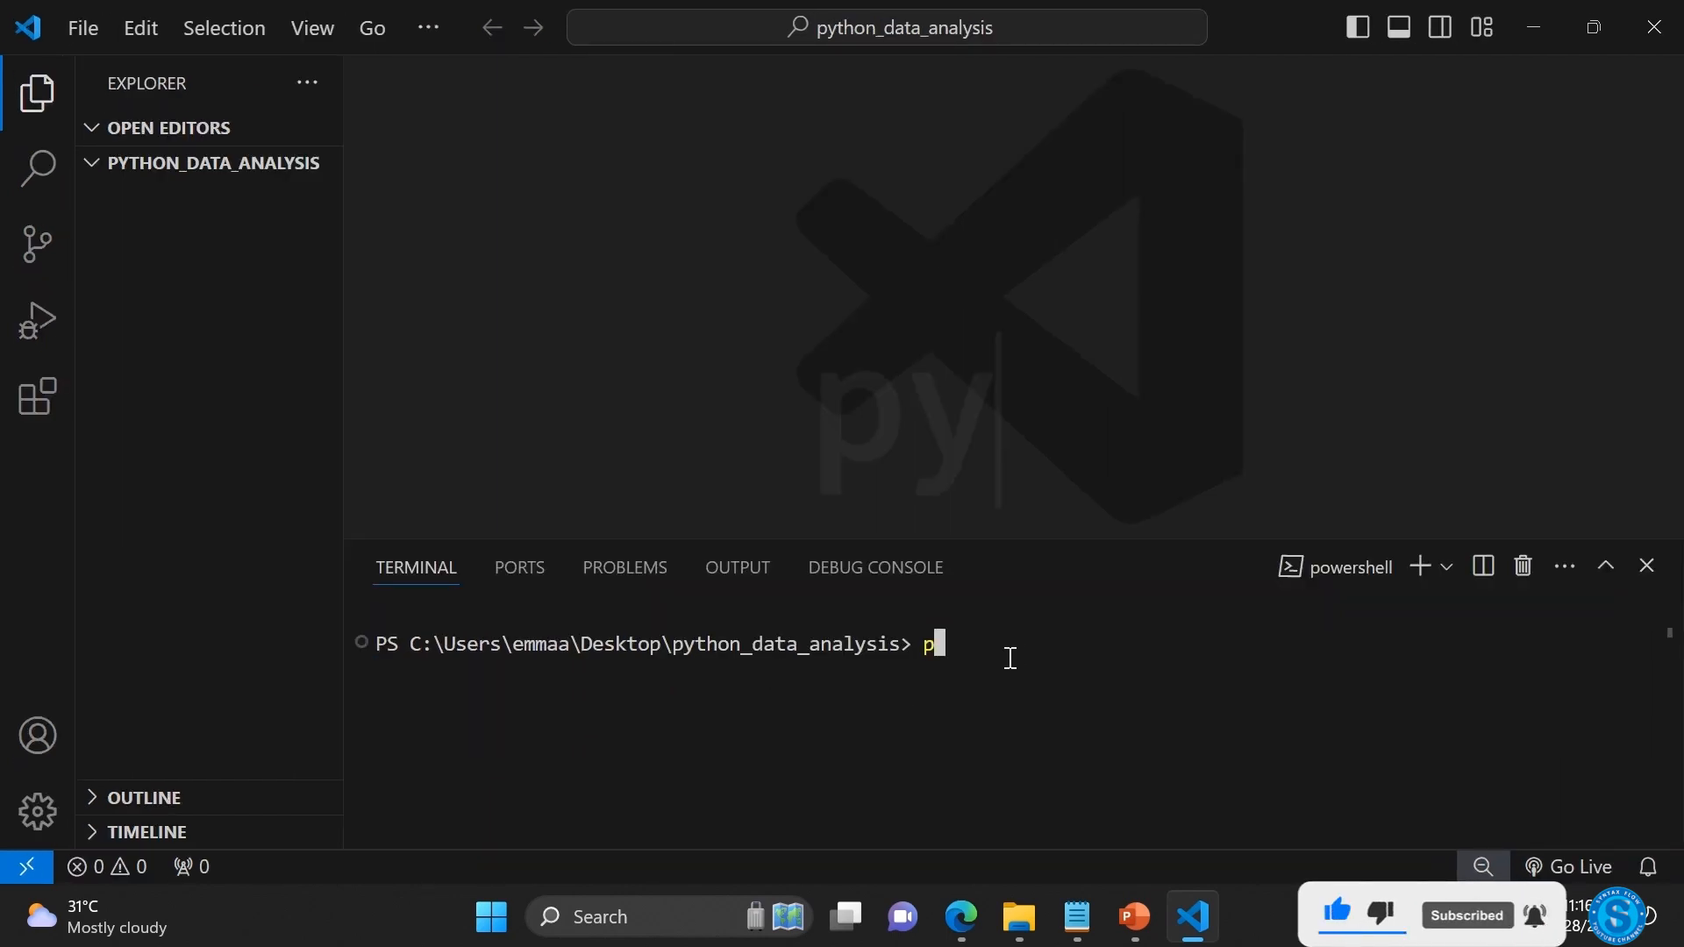
text(y -m venv .venv)
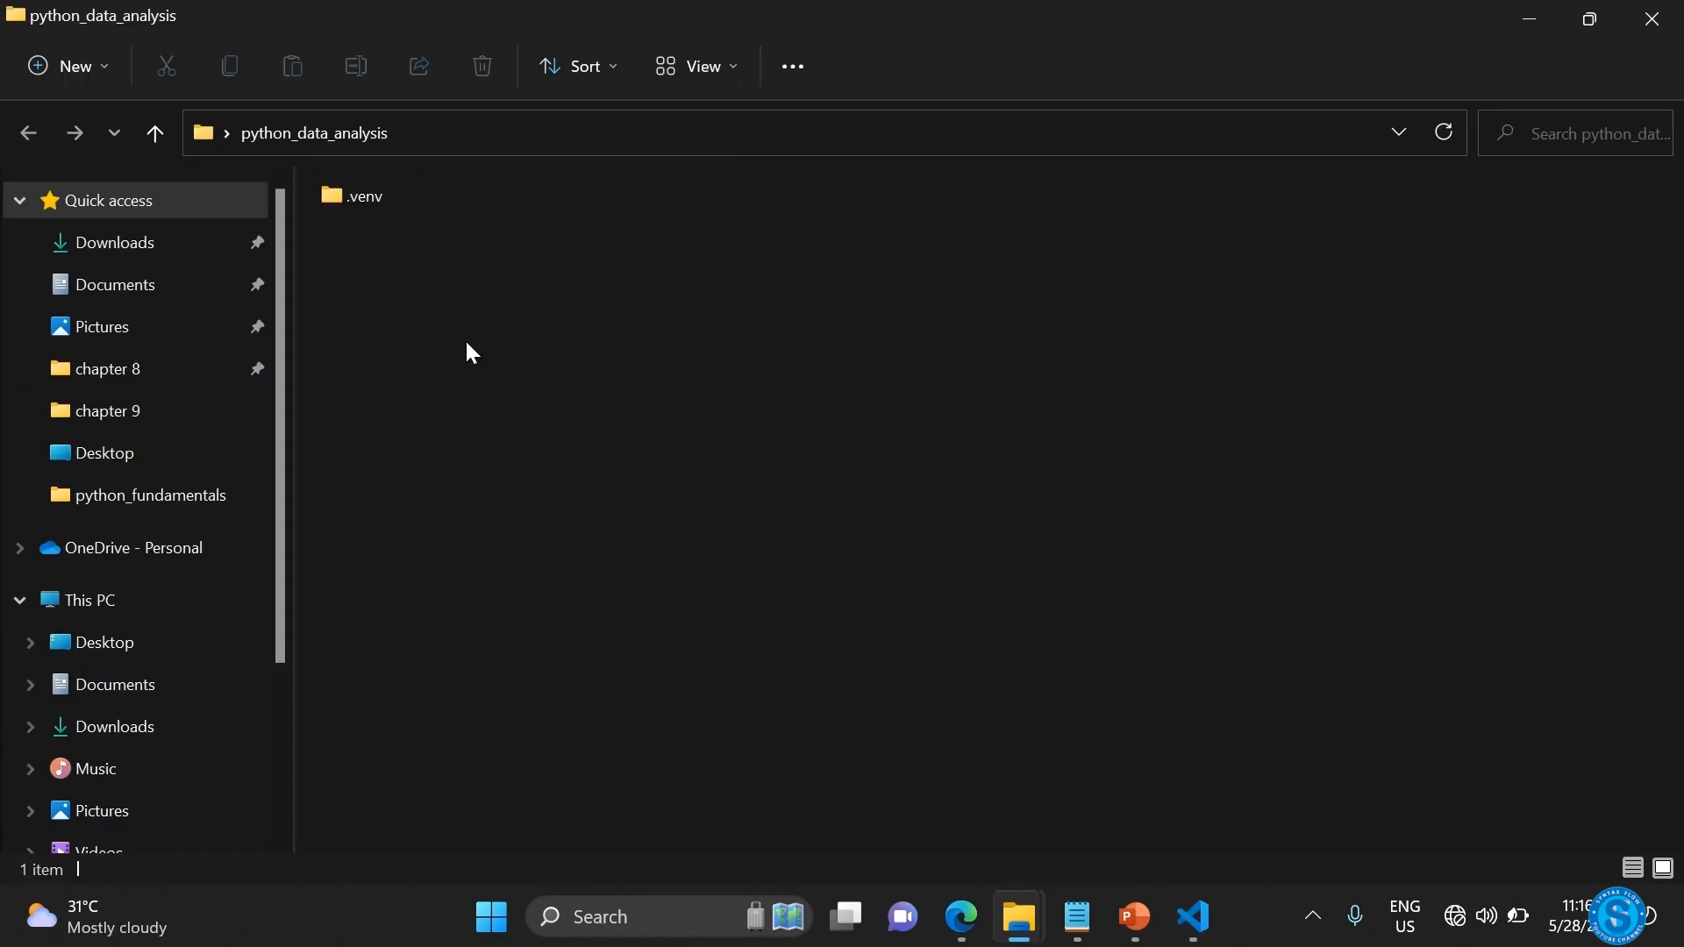
- View the folder as large icons to see .venv, then return to the editor
click(696, 65)
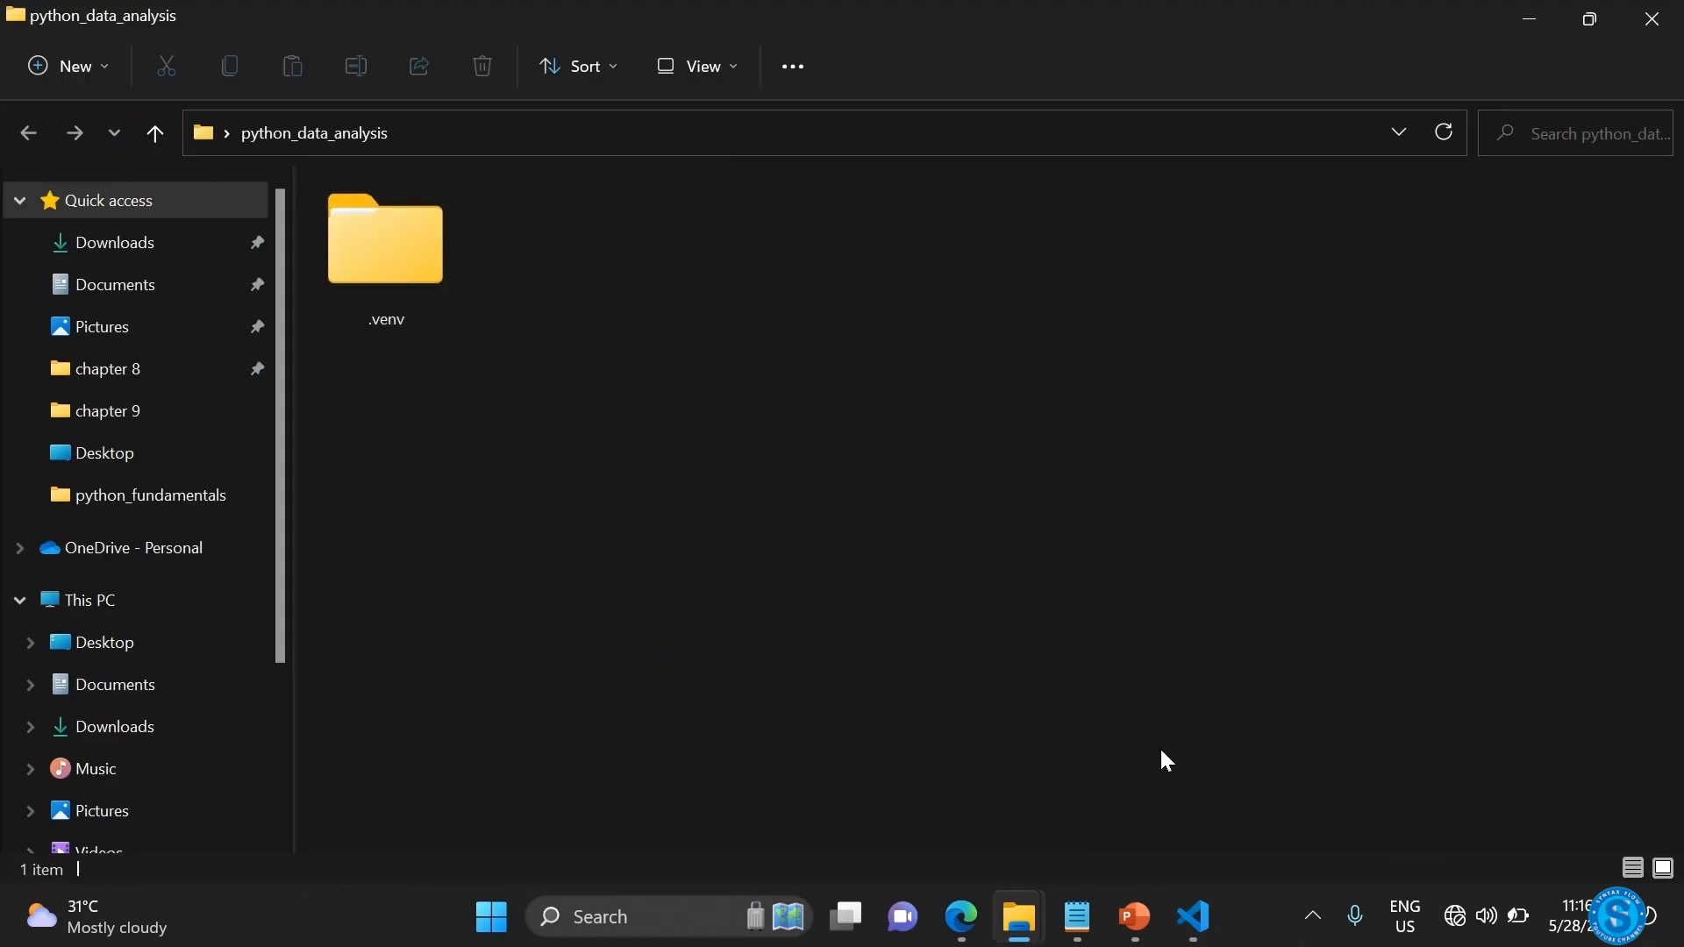
click(1192, 917)
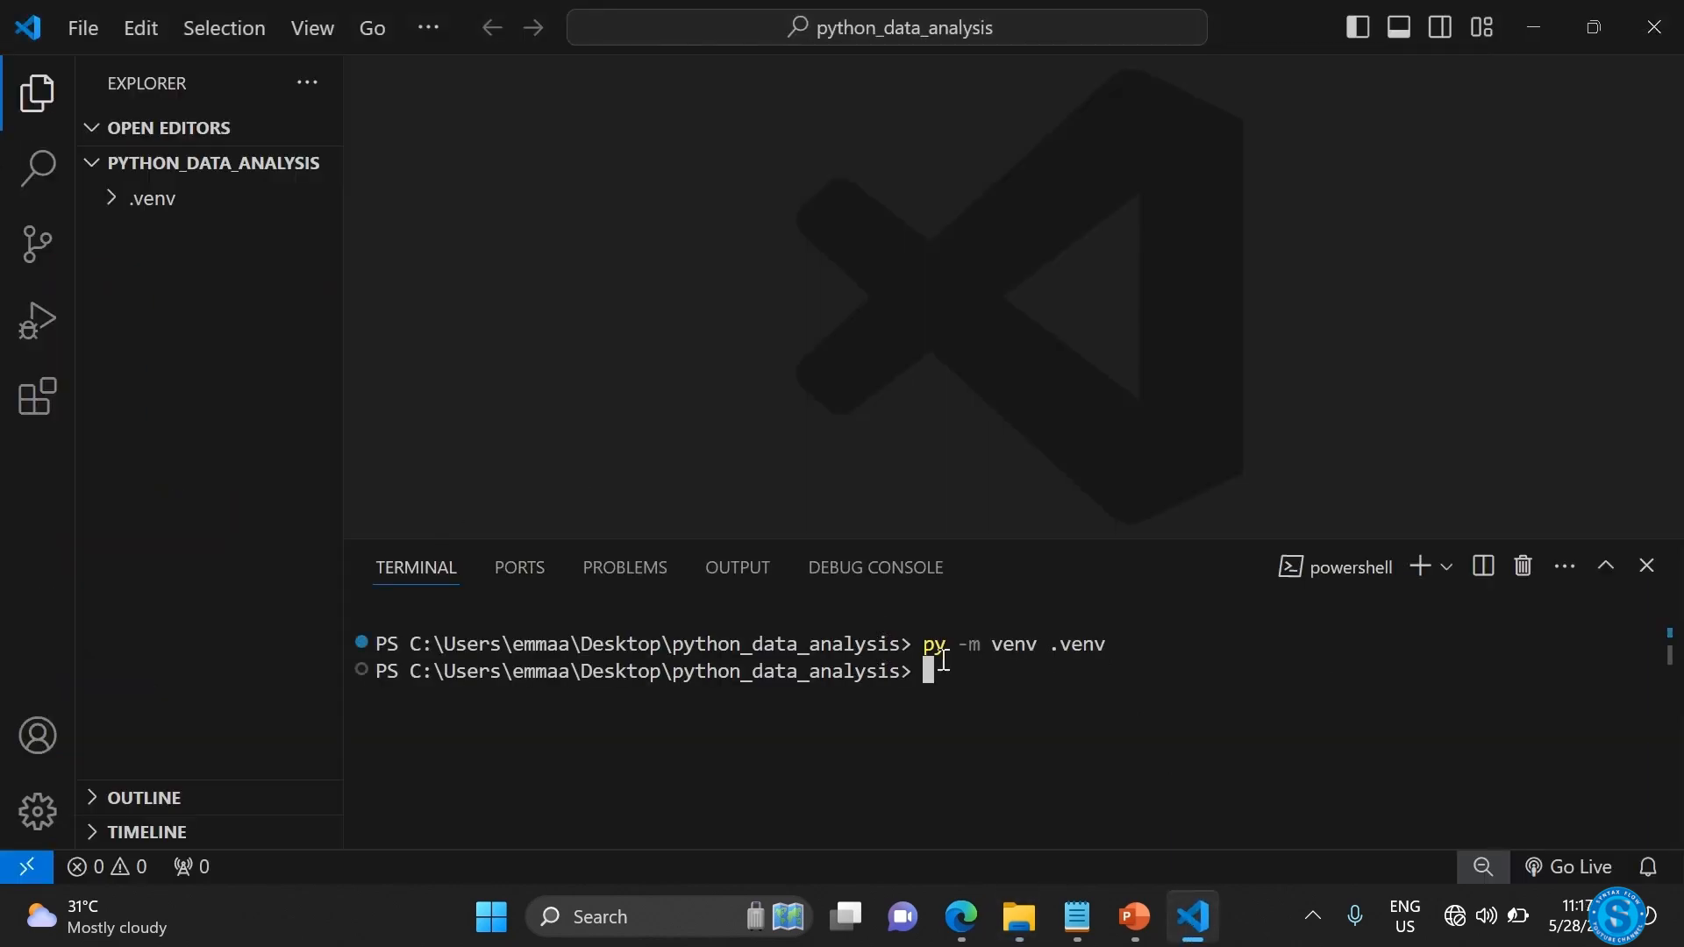
- Run '.venv\Scripts\activate' so the terminal prompt shows (.venv)
text(.venv)
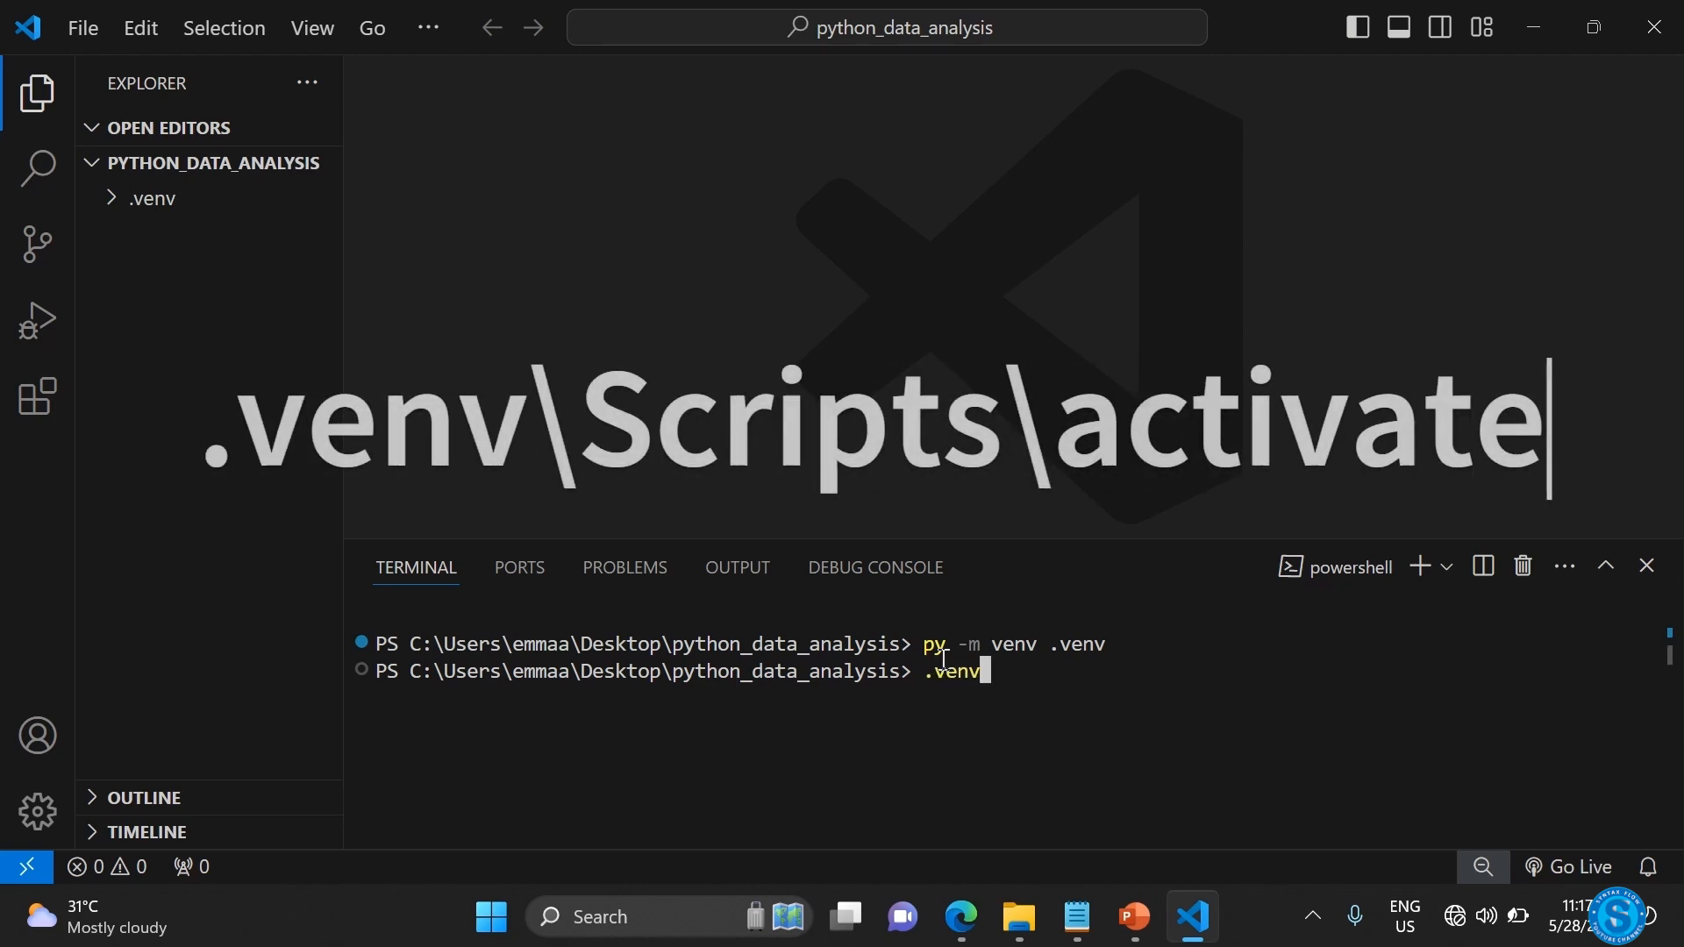
text(\)
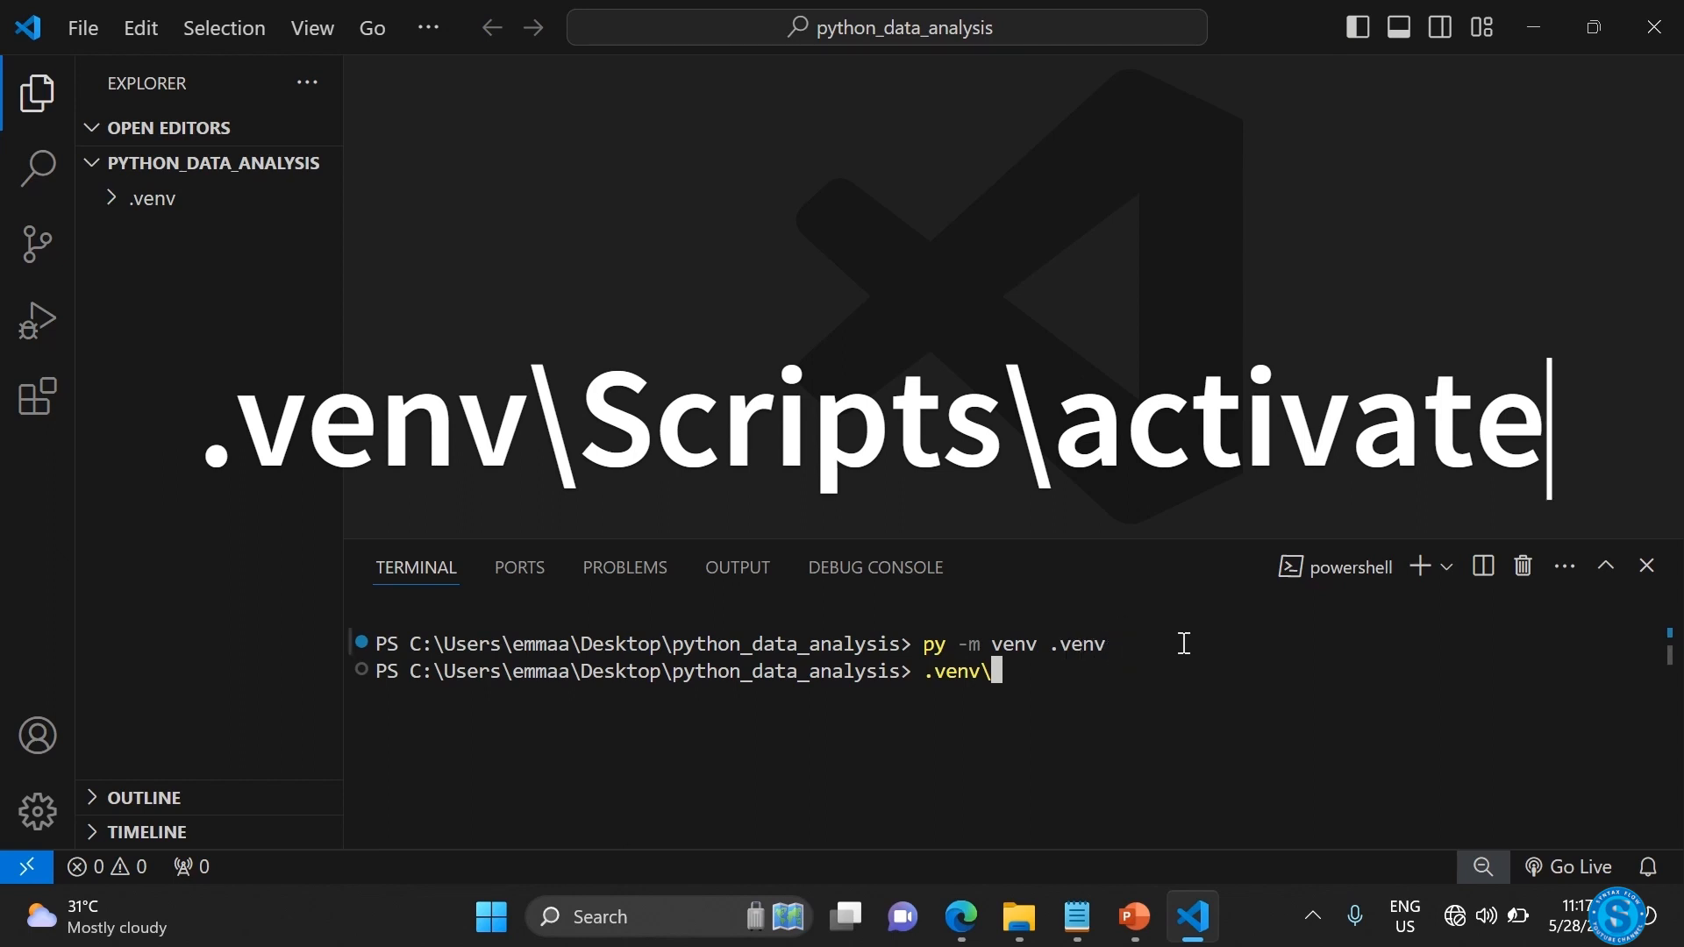
text(Scripts\activate)
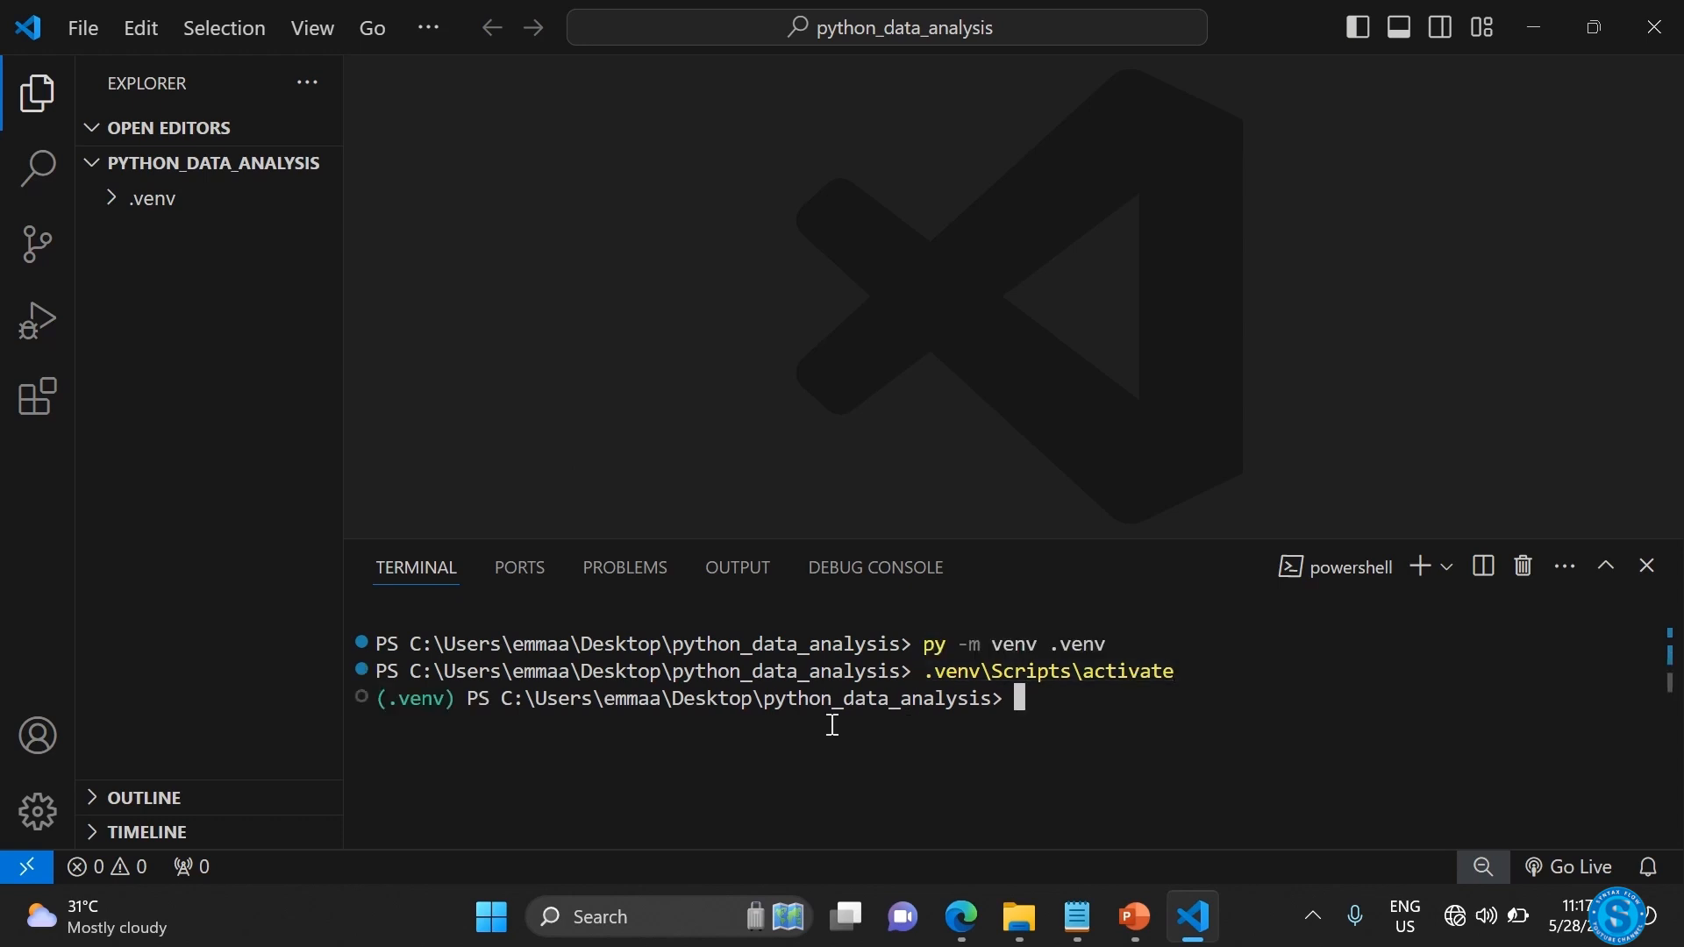
mouse_move(726, 720)
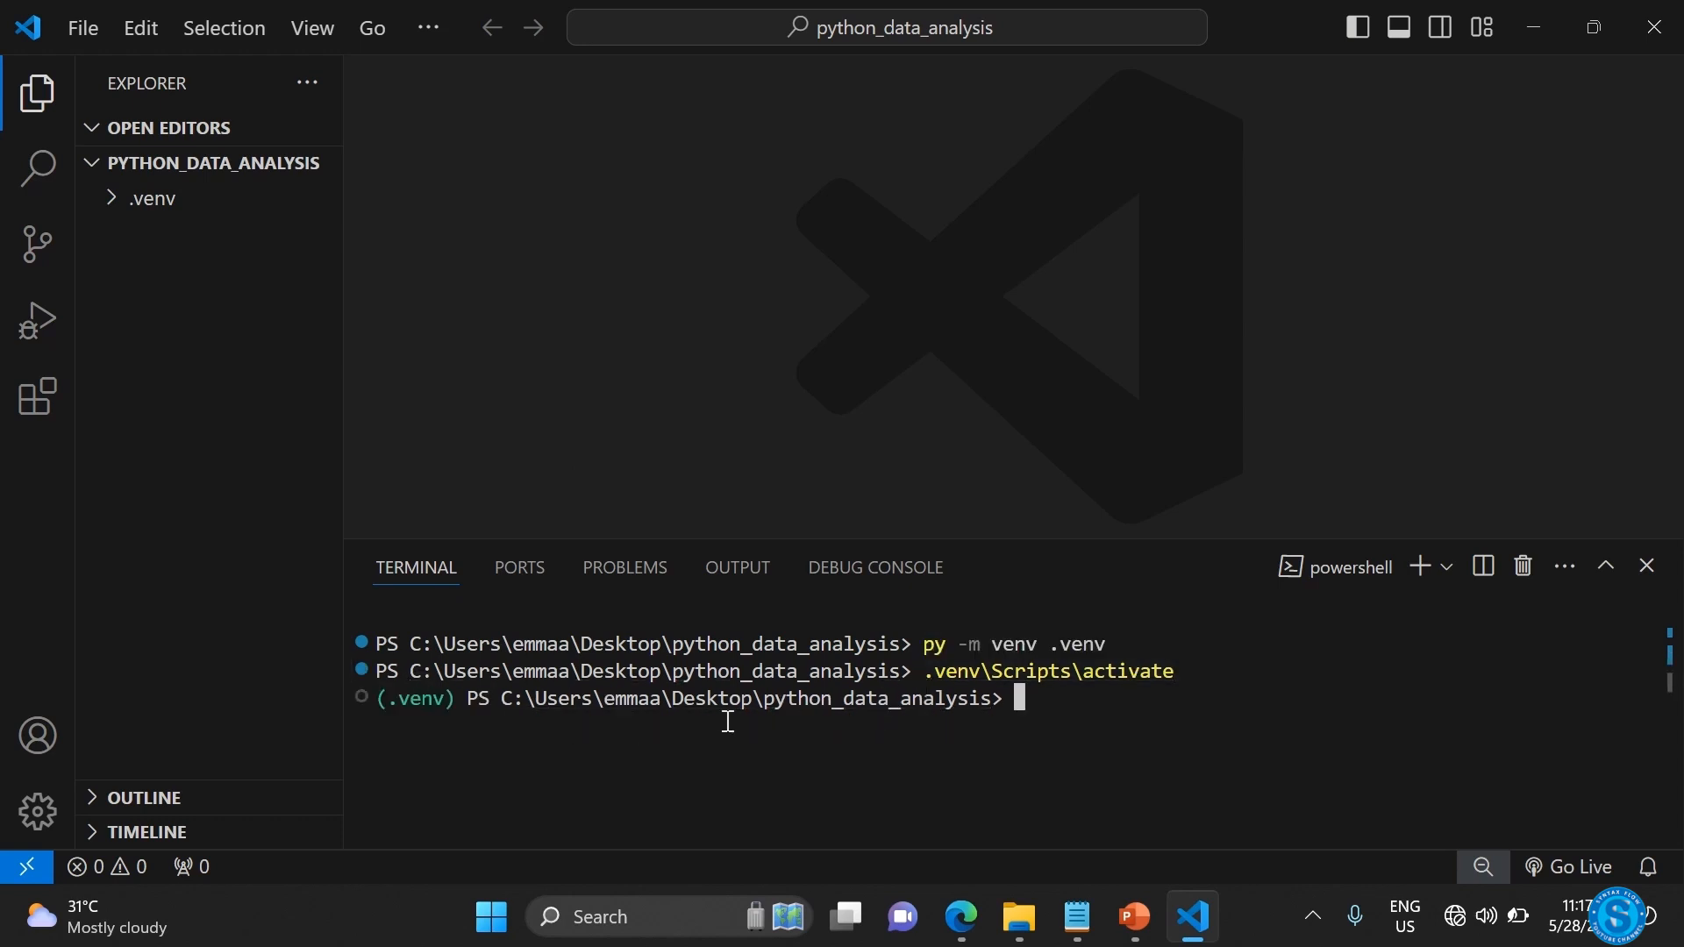
click(150, 199)
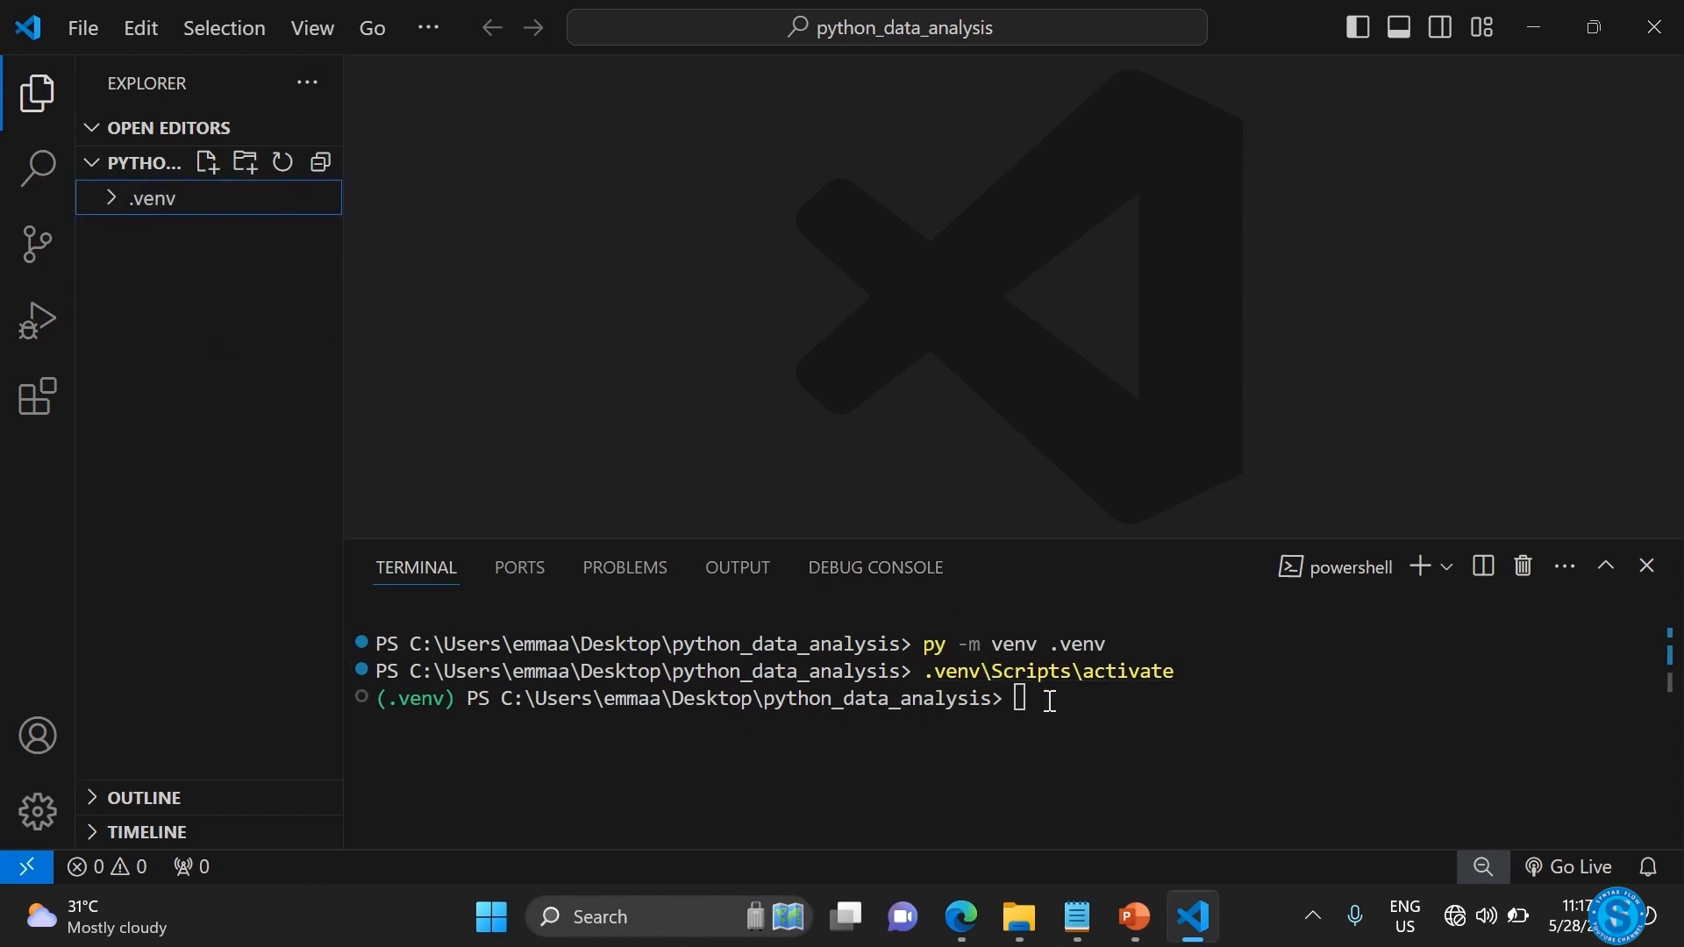
- Run 'where python' in the activated .venv terminal
text(where)
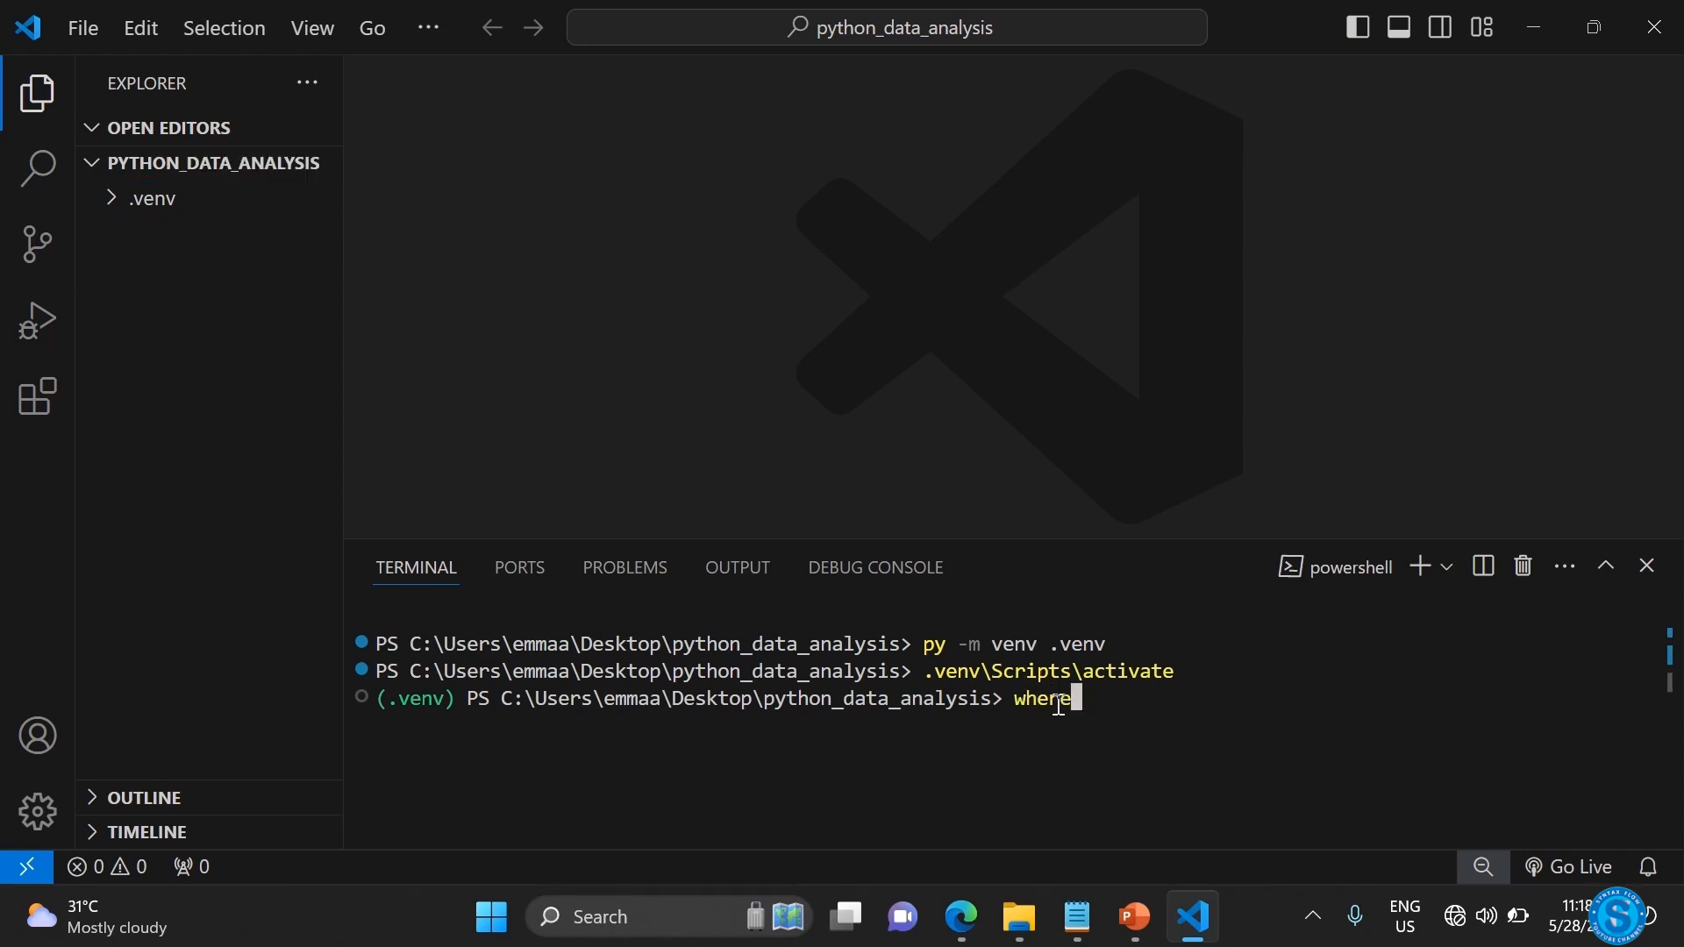
text(py)
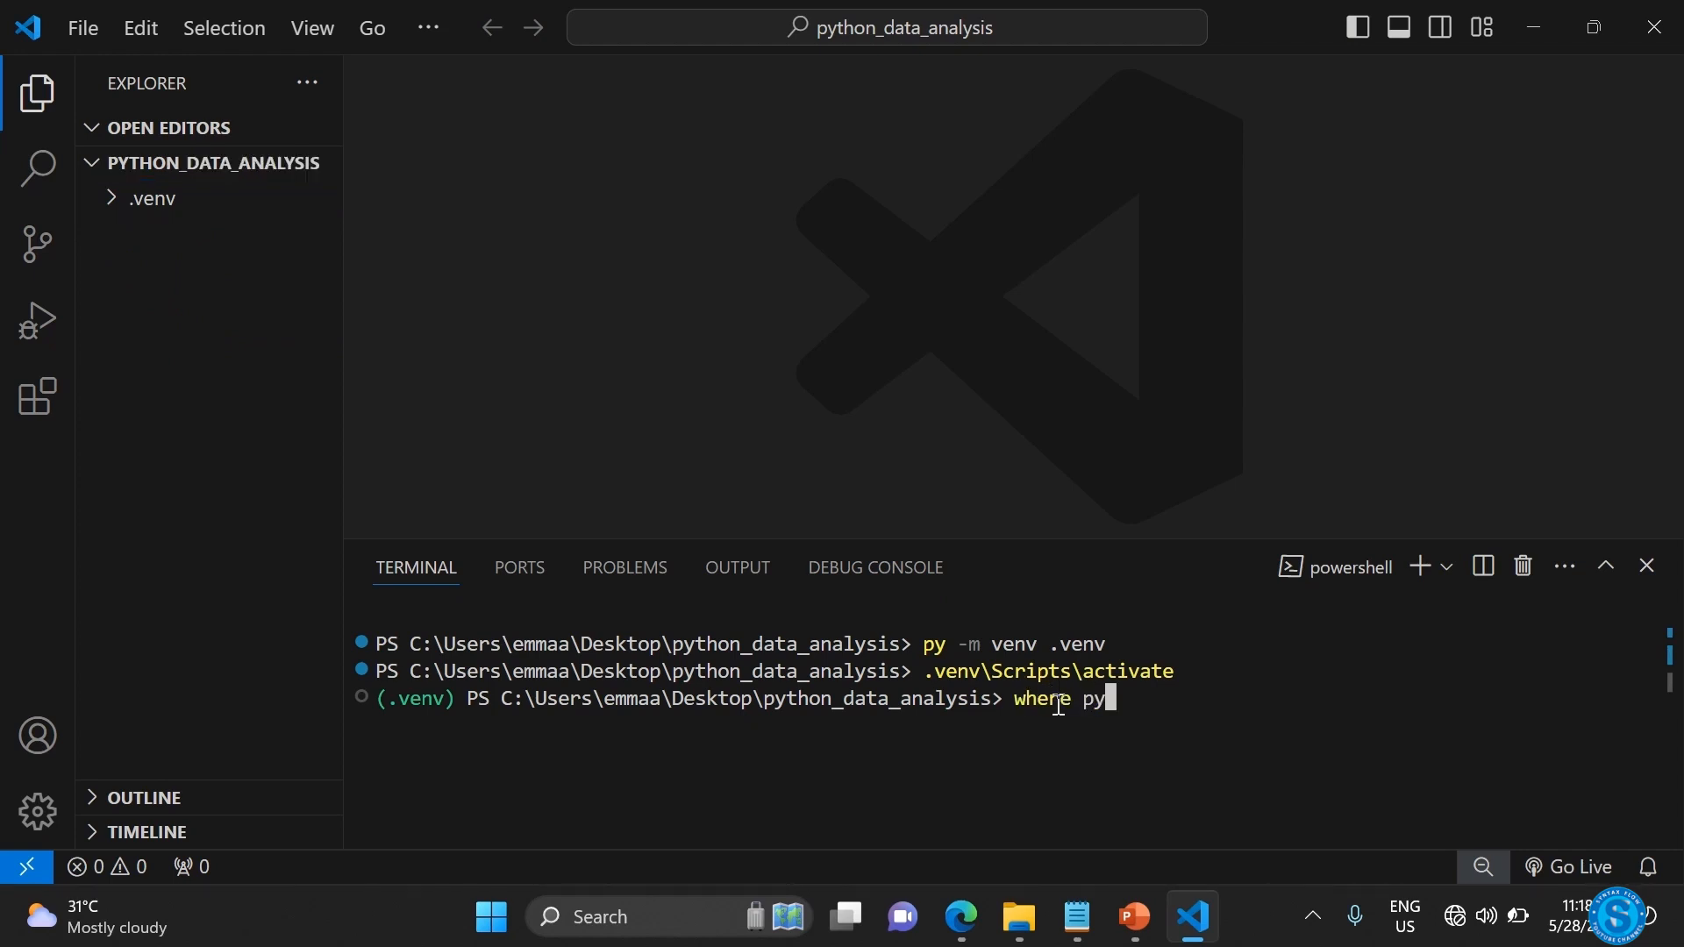
text(thon)
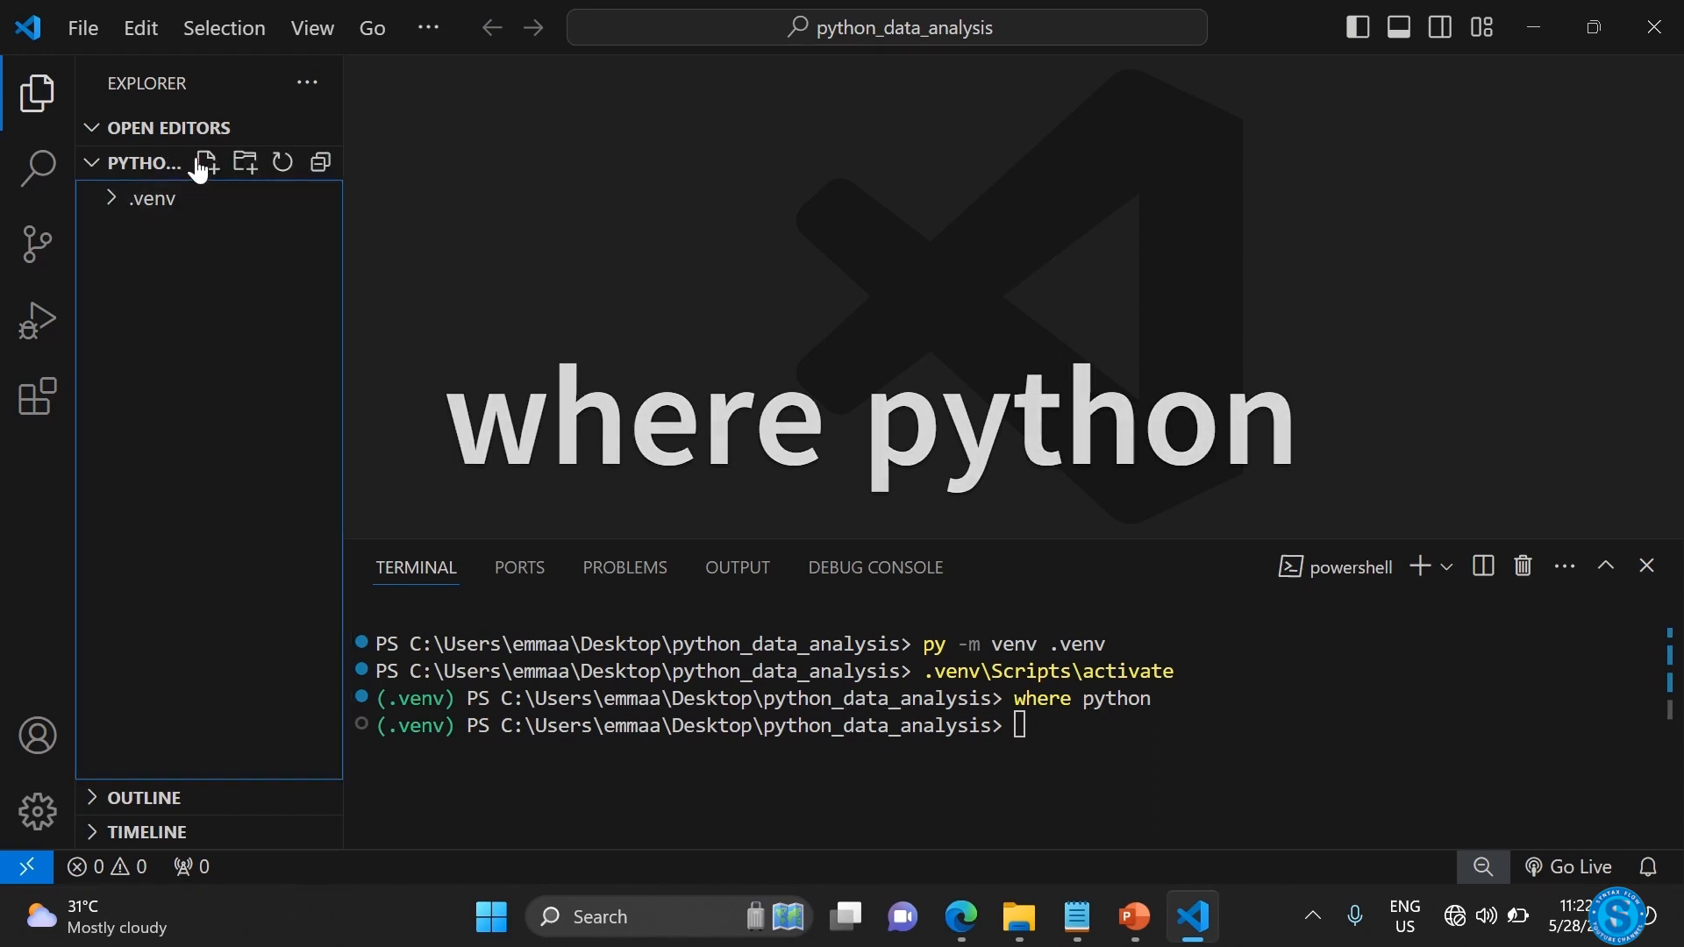
- Create test.py containing the line 'import pandas as pd'
click(205, 162)
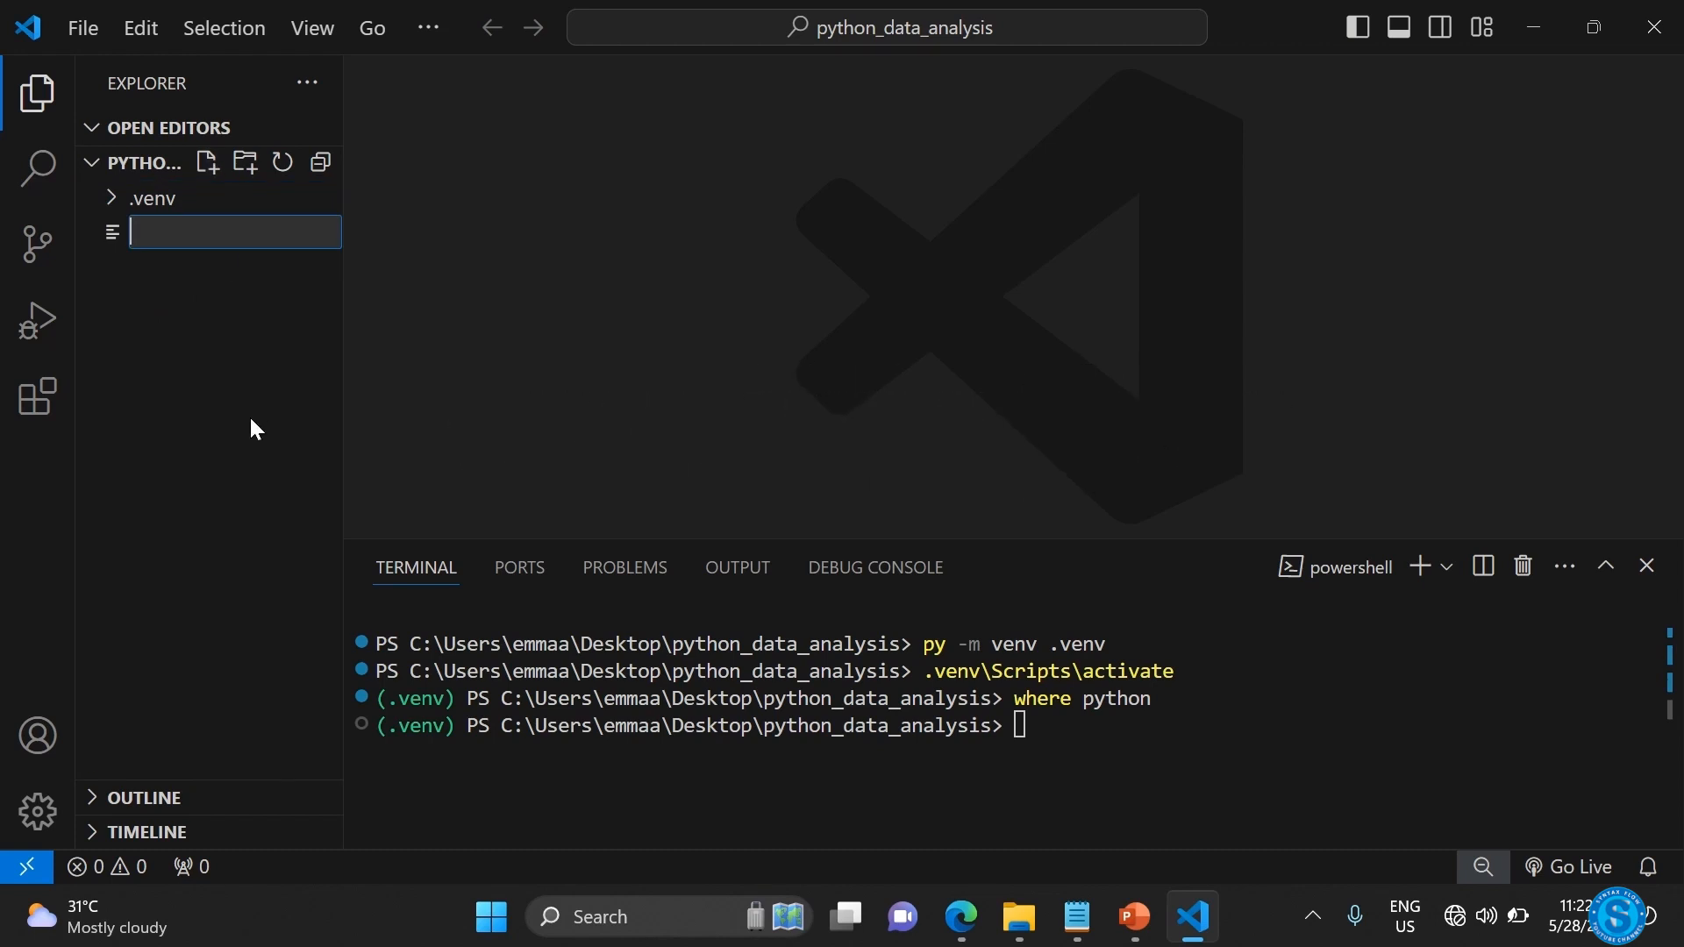
text(test)
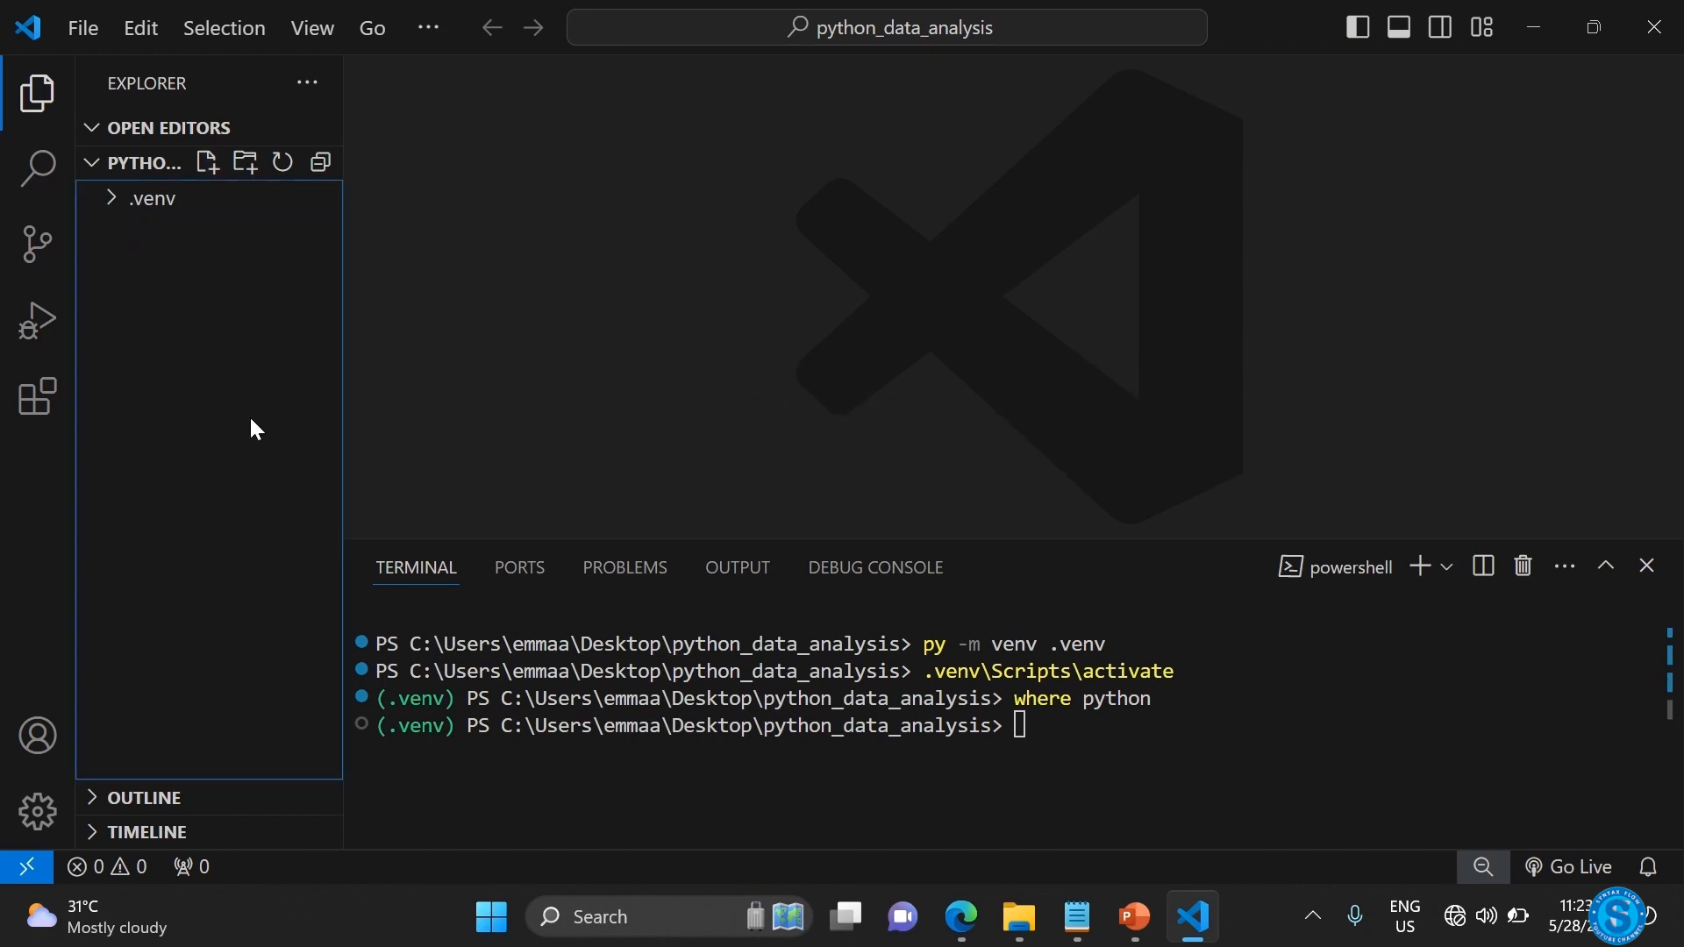
click(207, 162)
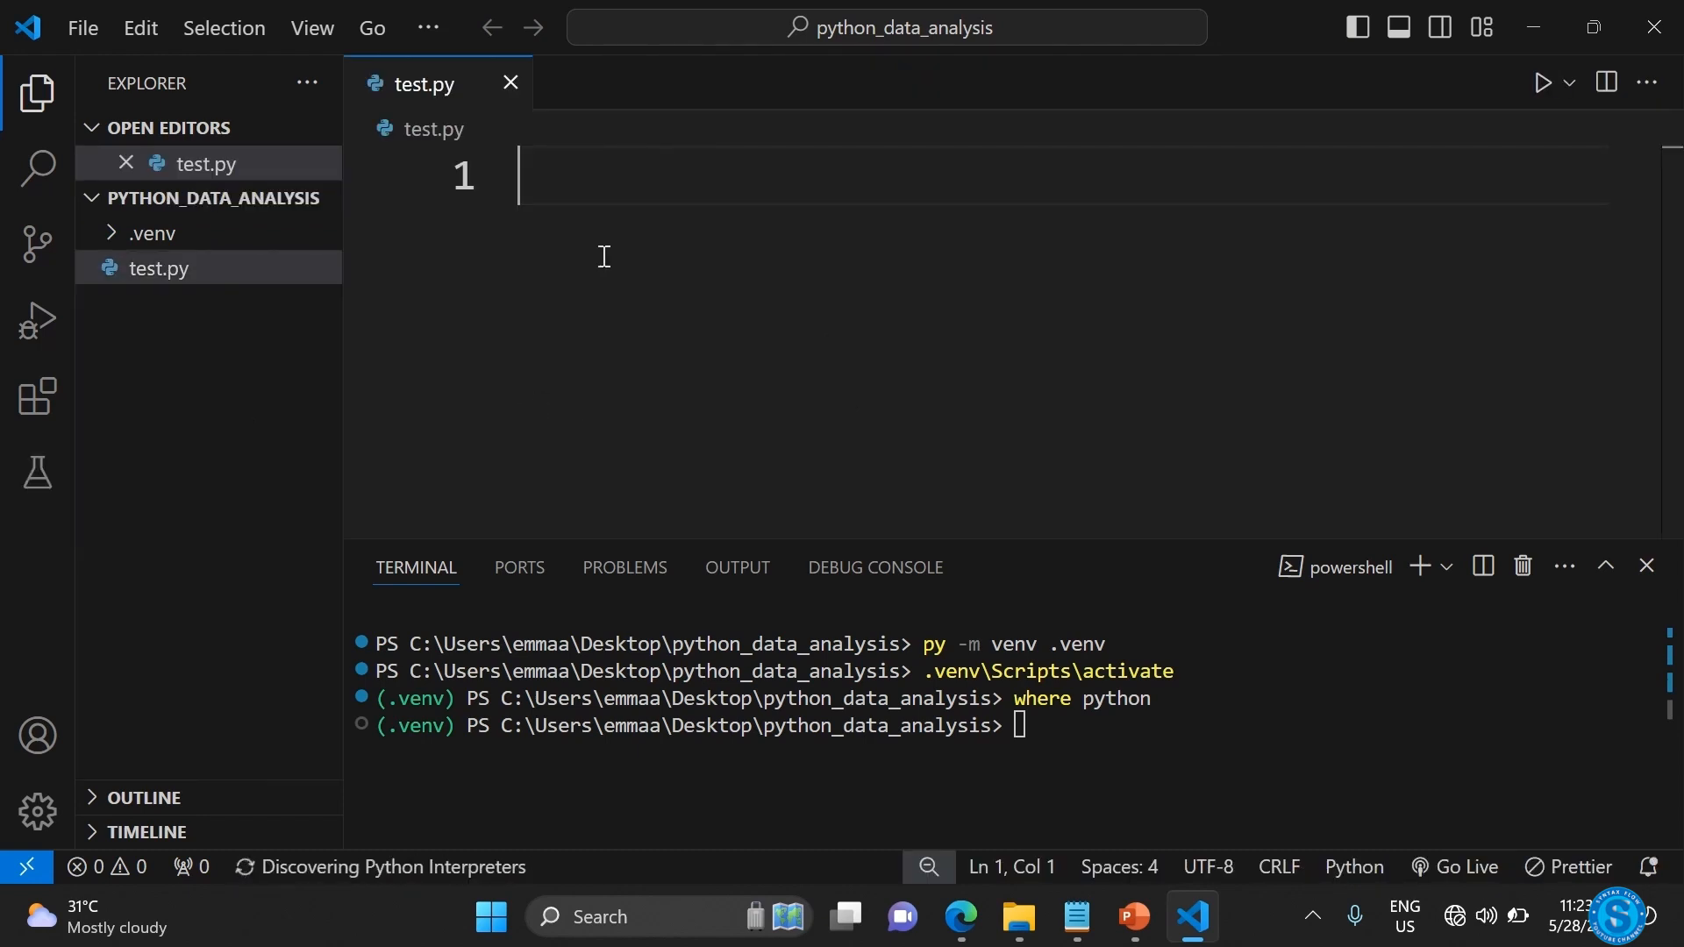
text(impo)
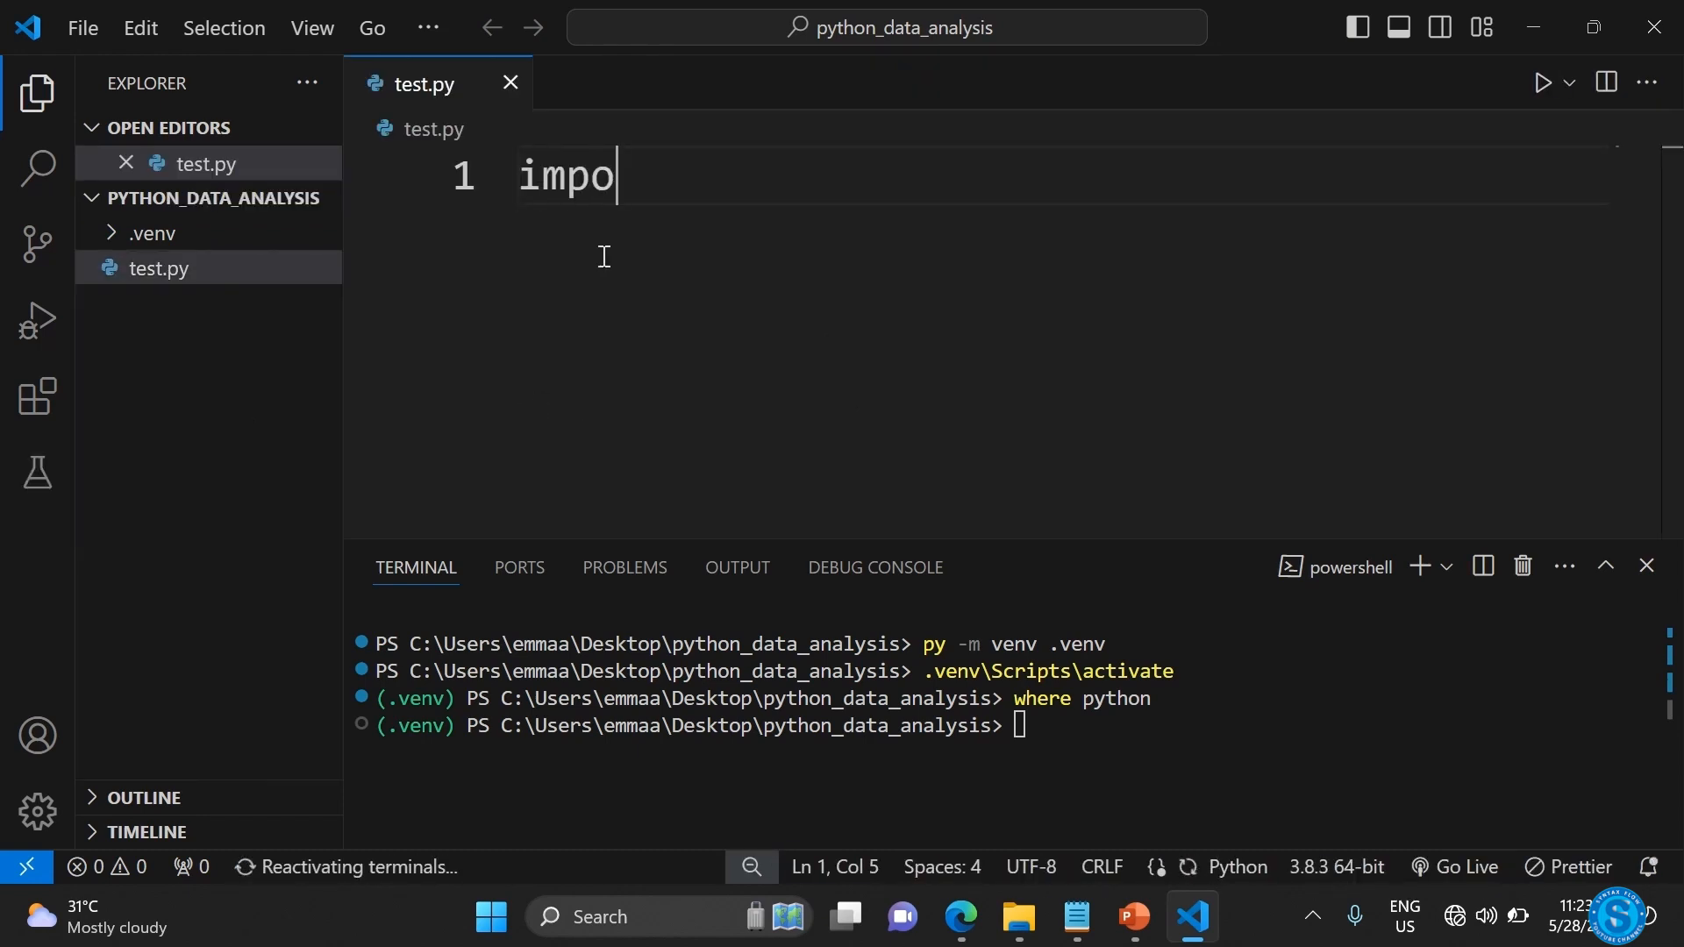
text(rt pandas as)
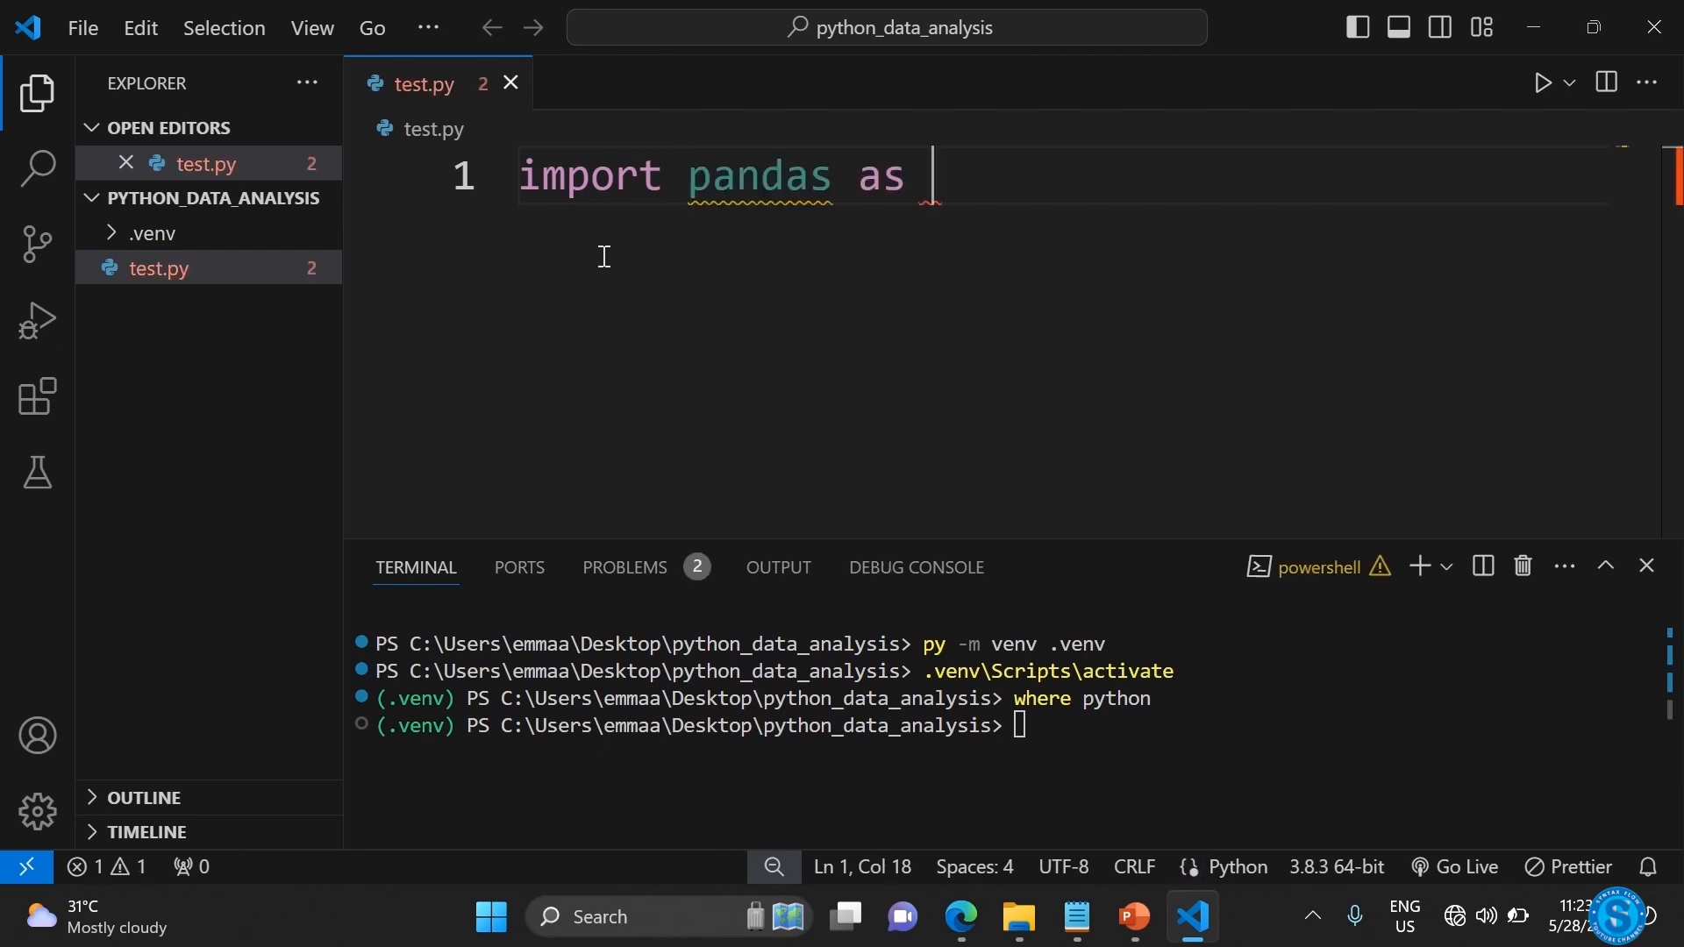
text(pd)
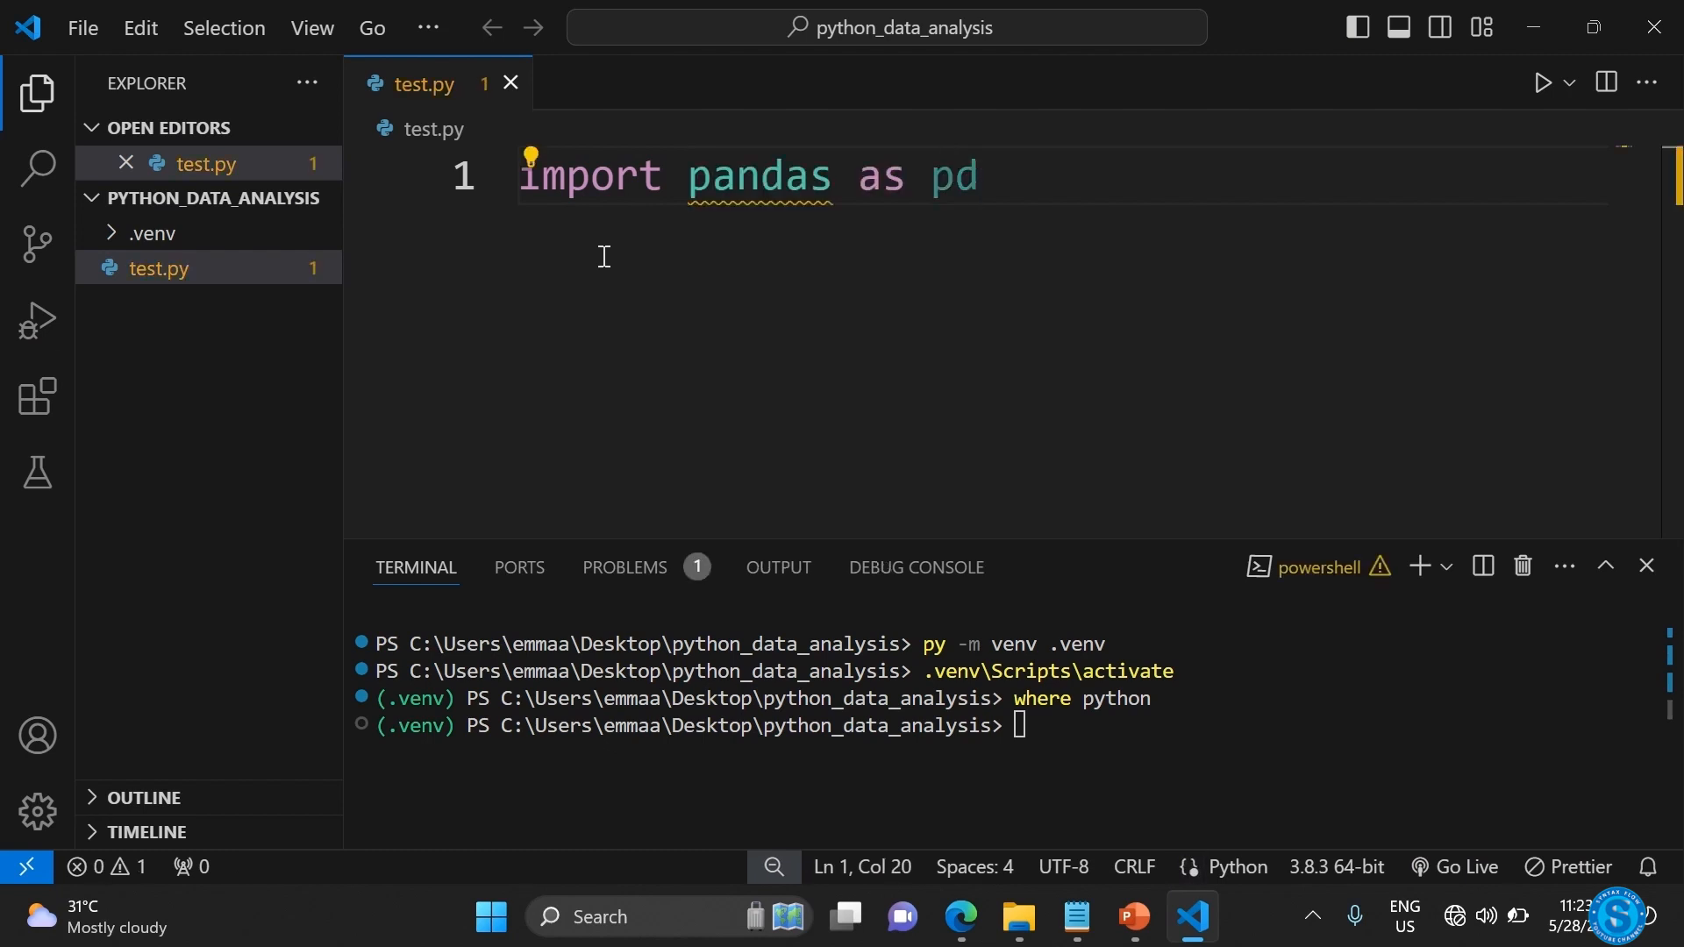
key(Enter)
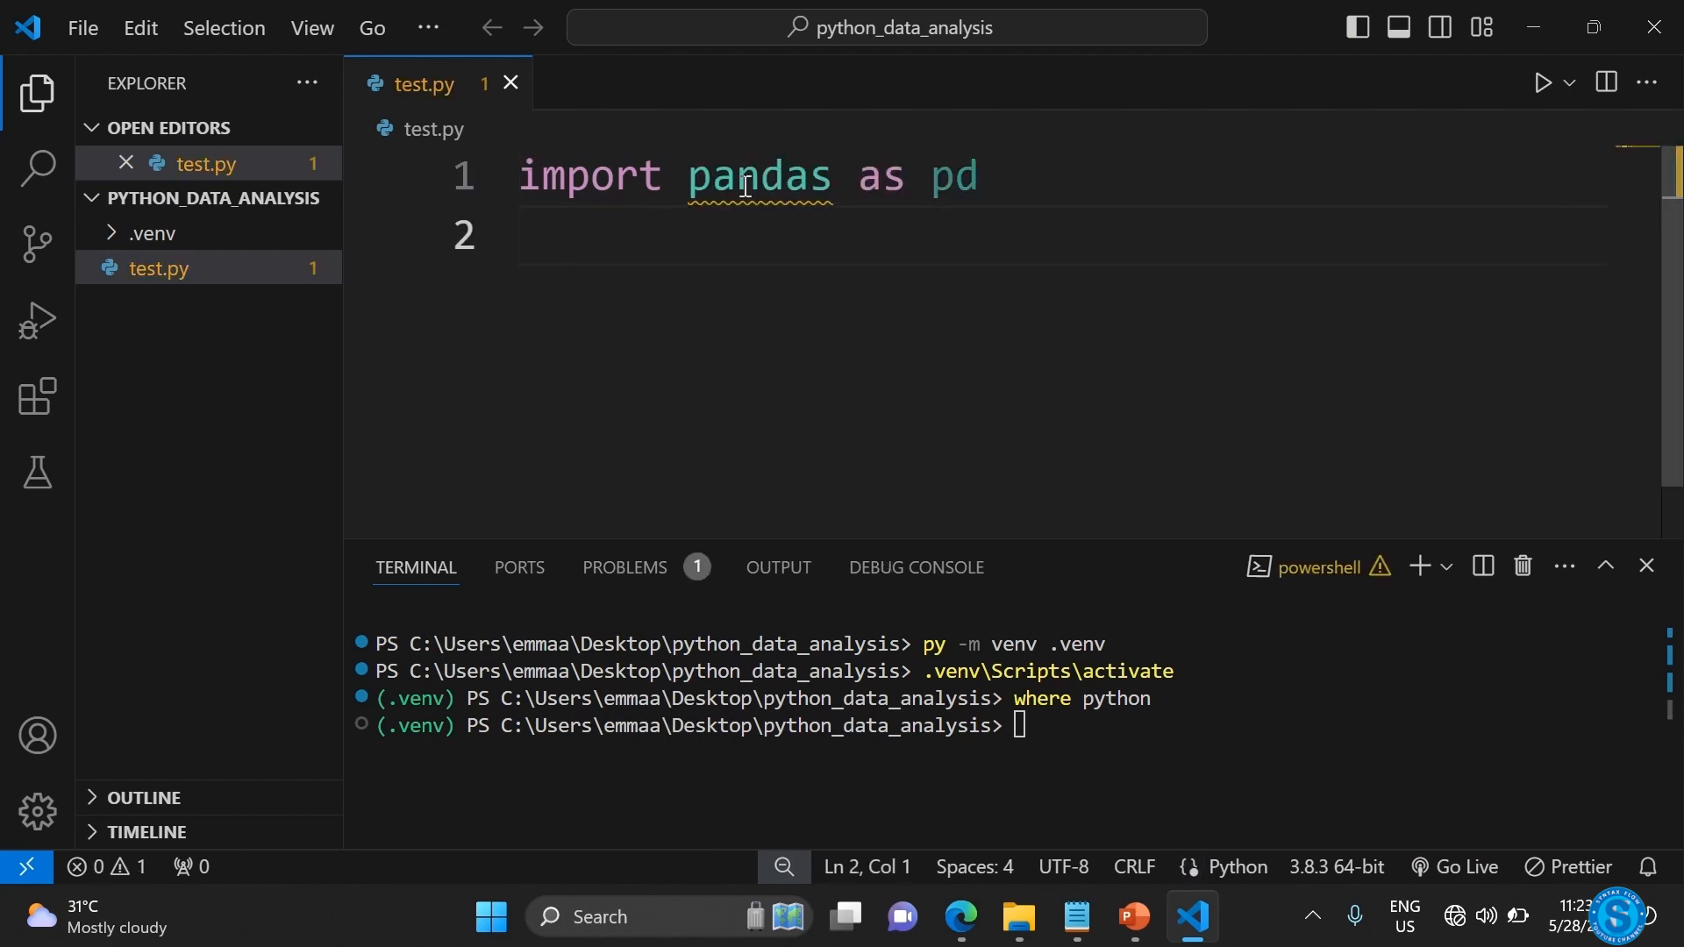
mouse_move(758, 175)
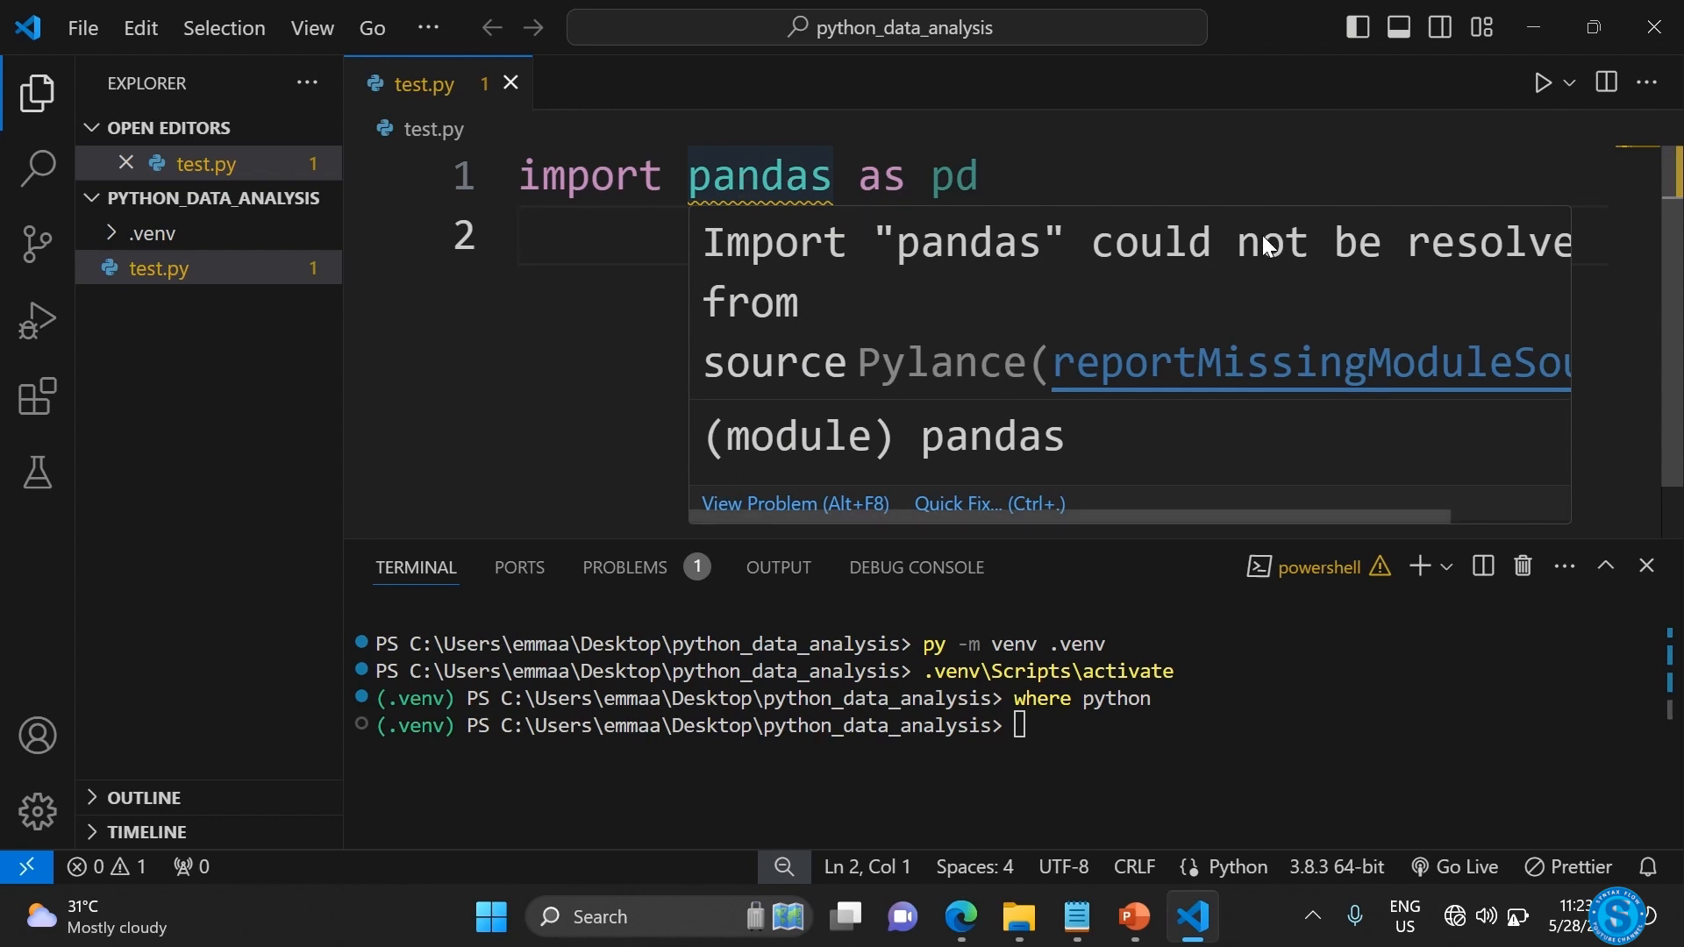
mouse_move(811, 277)
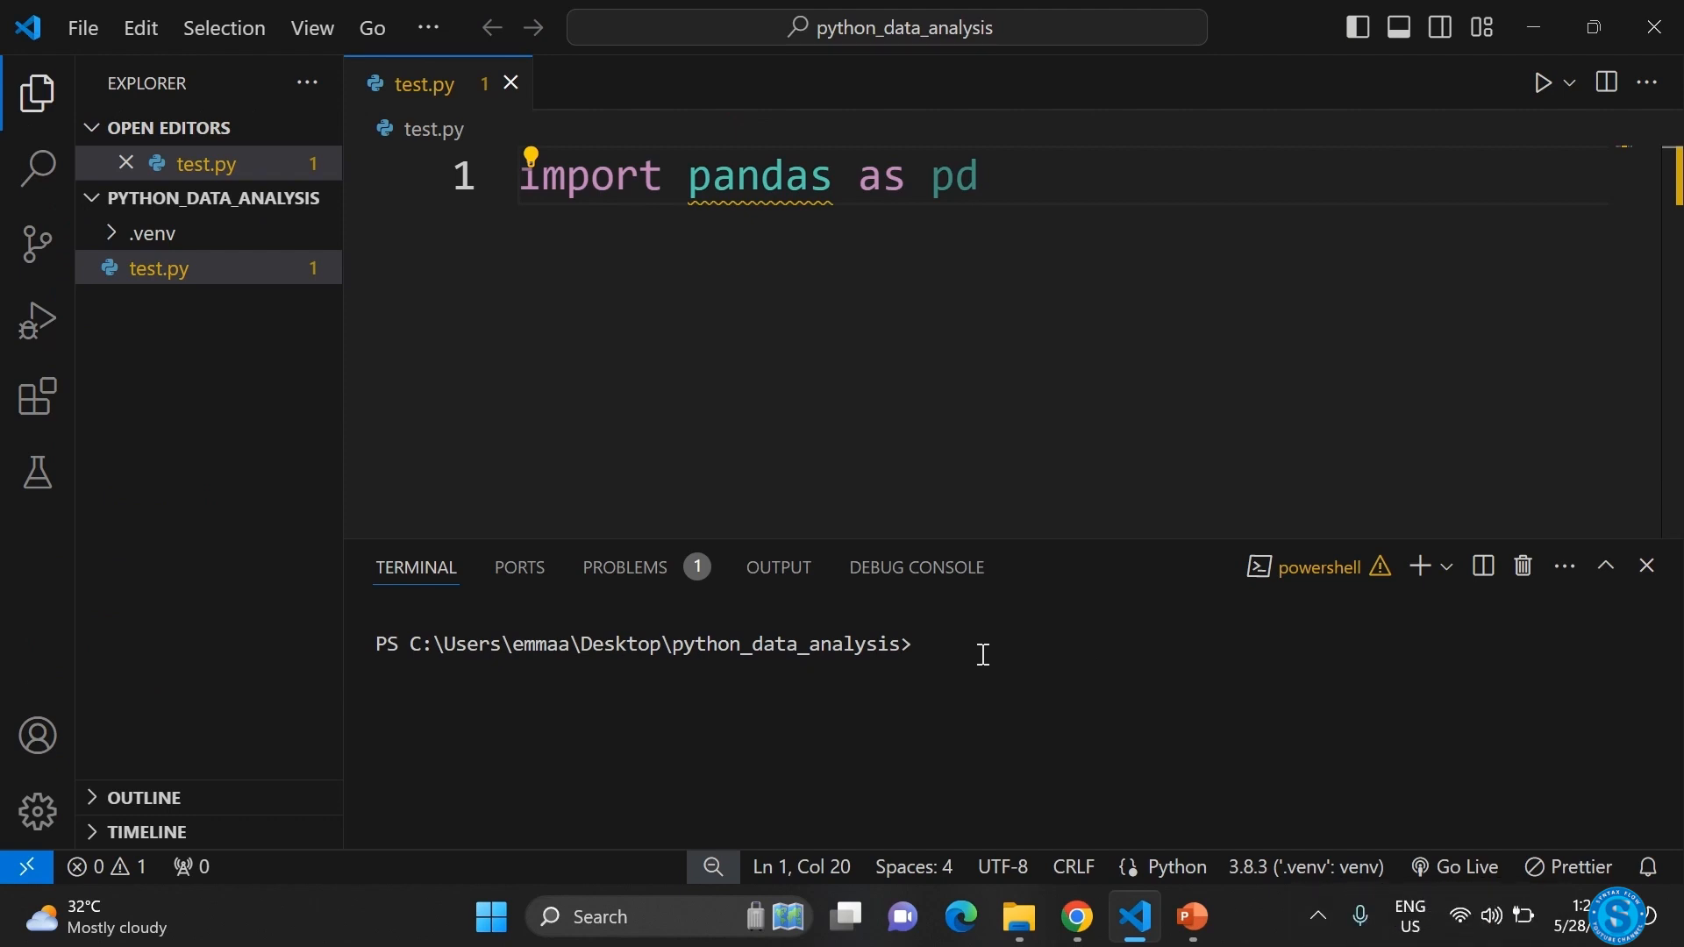
- Run 'pip install pandas', then 'python -m pip install --upgrade pip' in the terminal
click(927, 642)
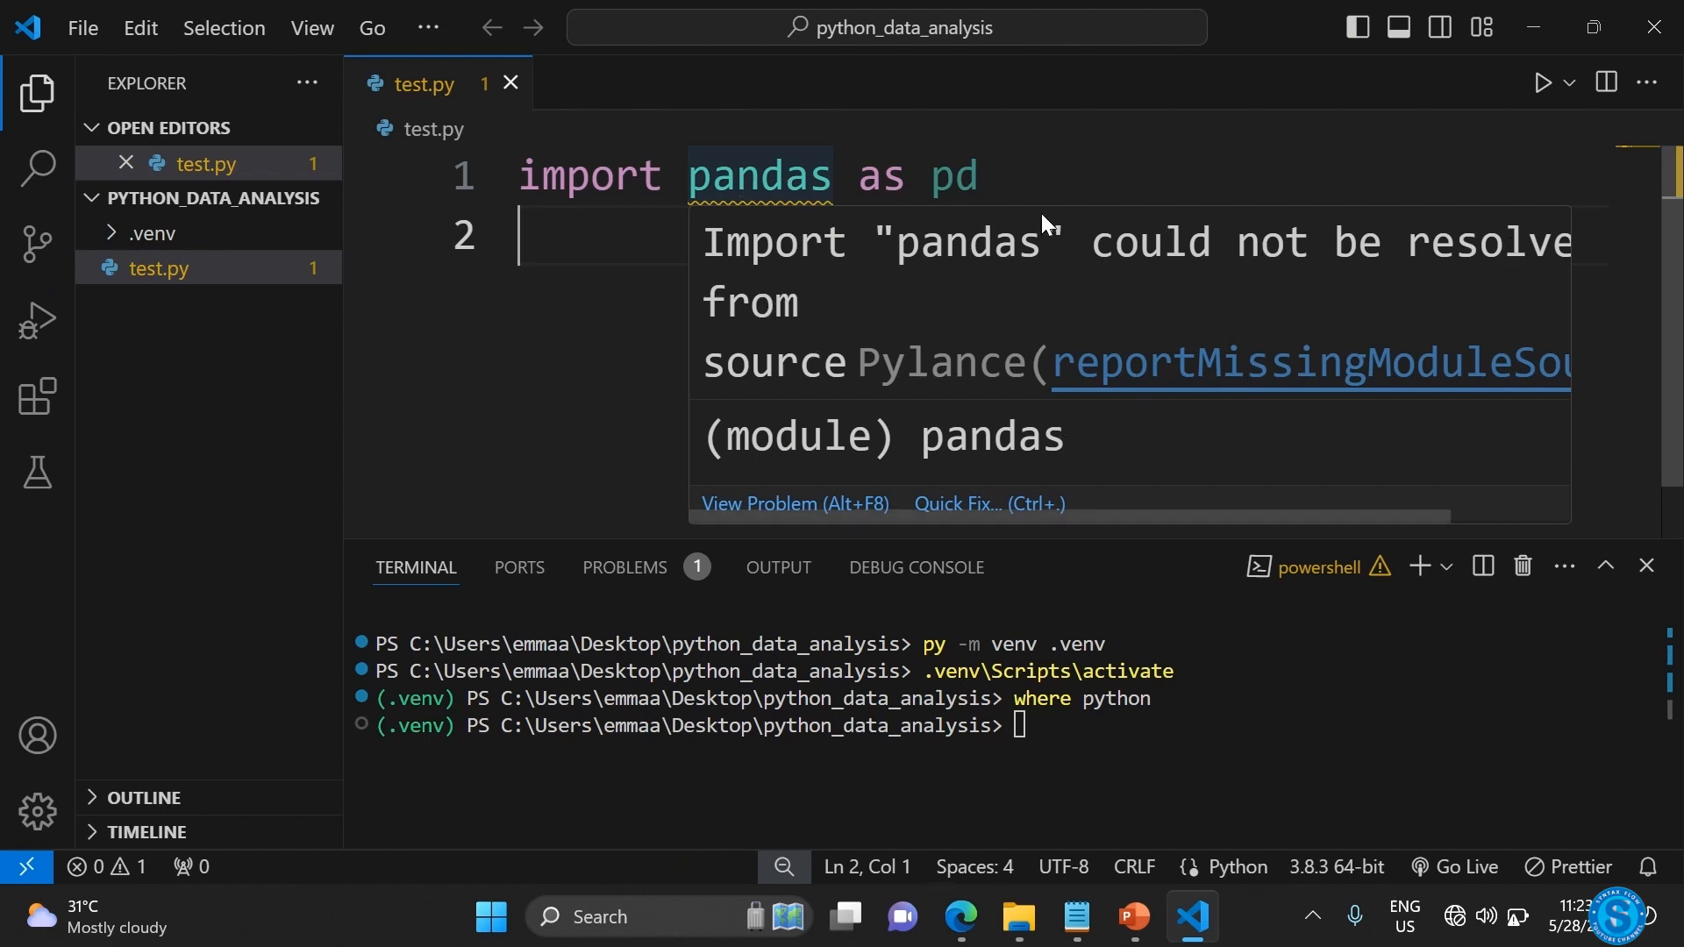
mouse_move(779, 285)
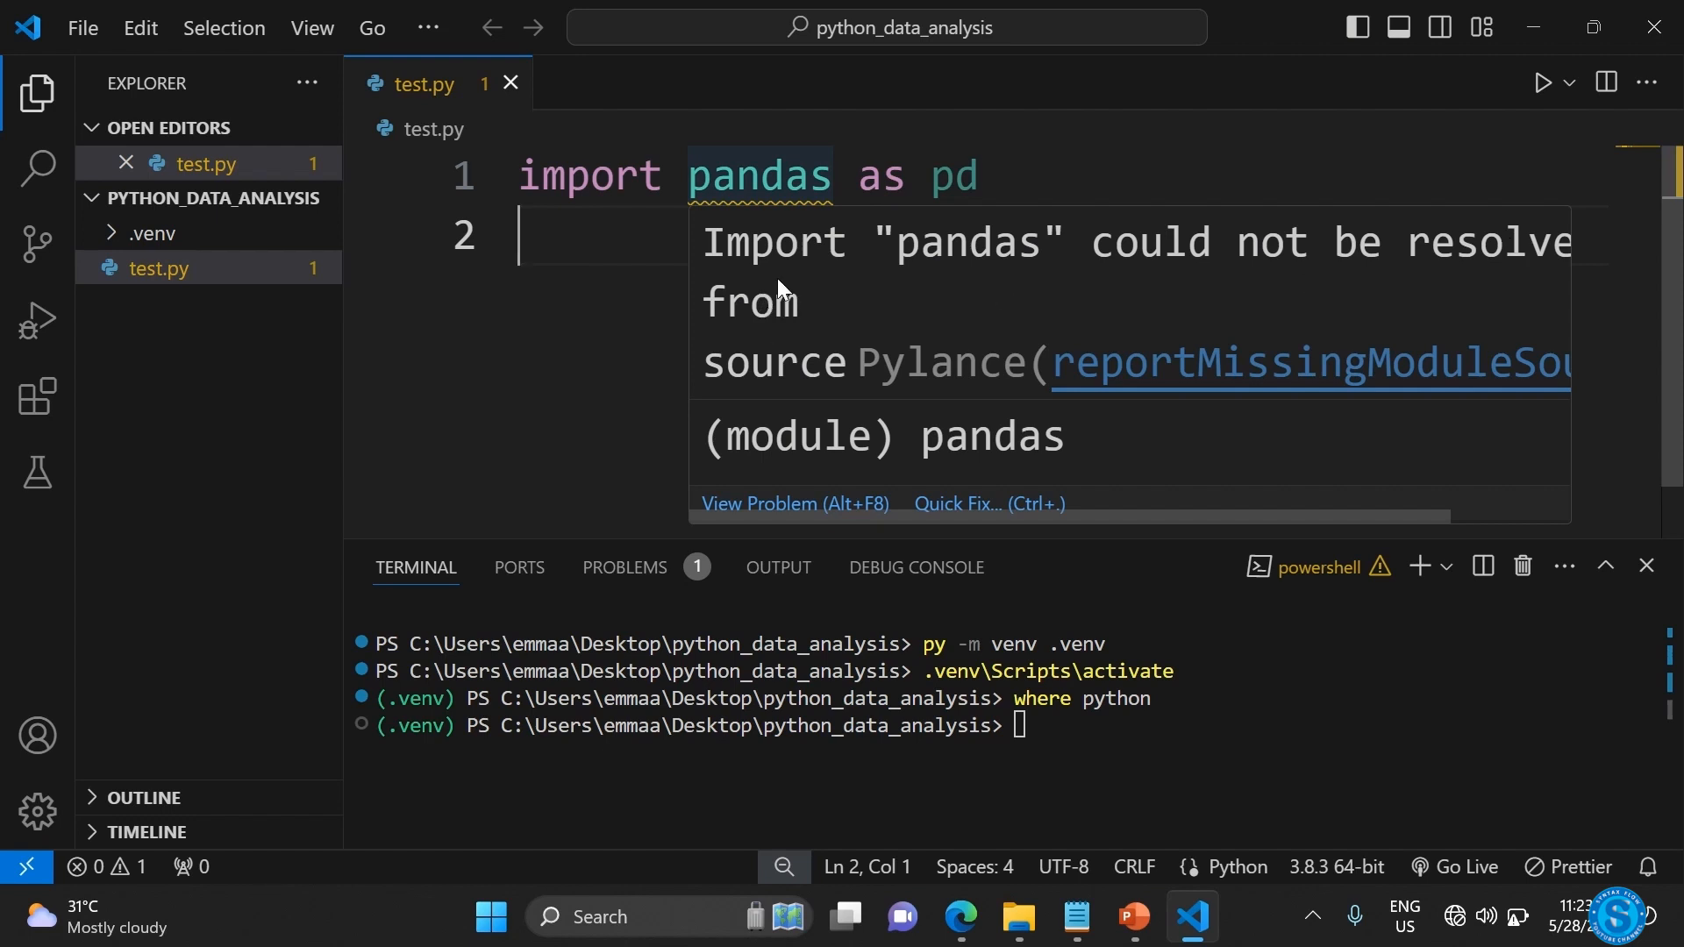
mouse_move(874, 218)
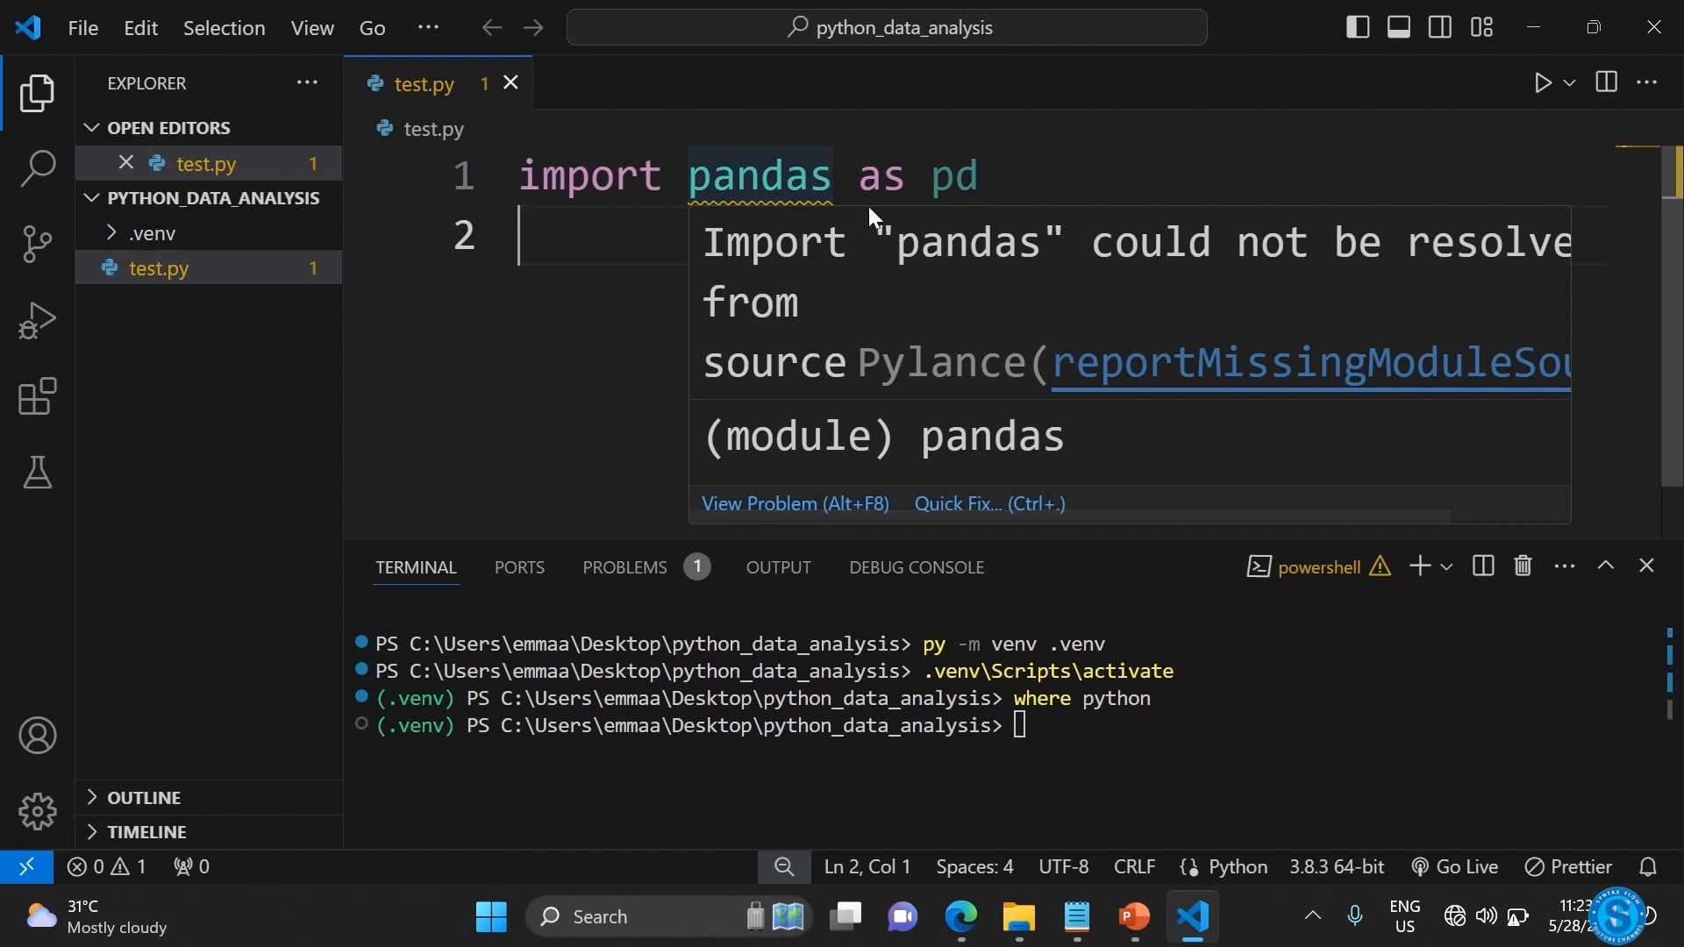
mouse_move(769, 318)
text(pip in)
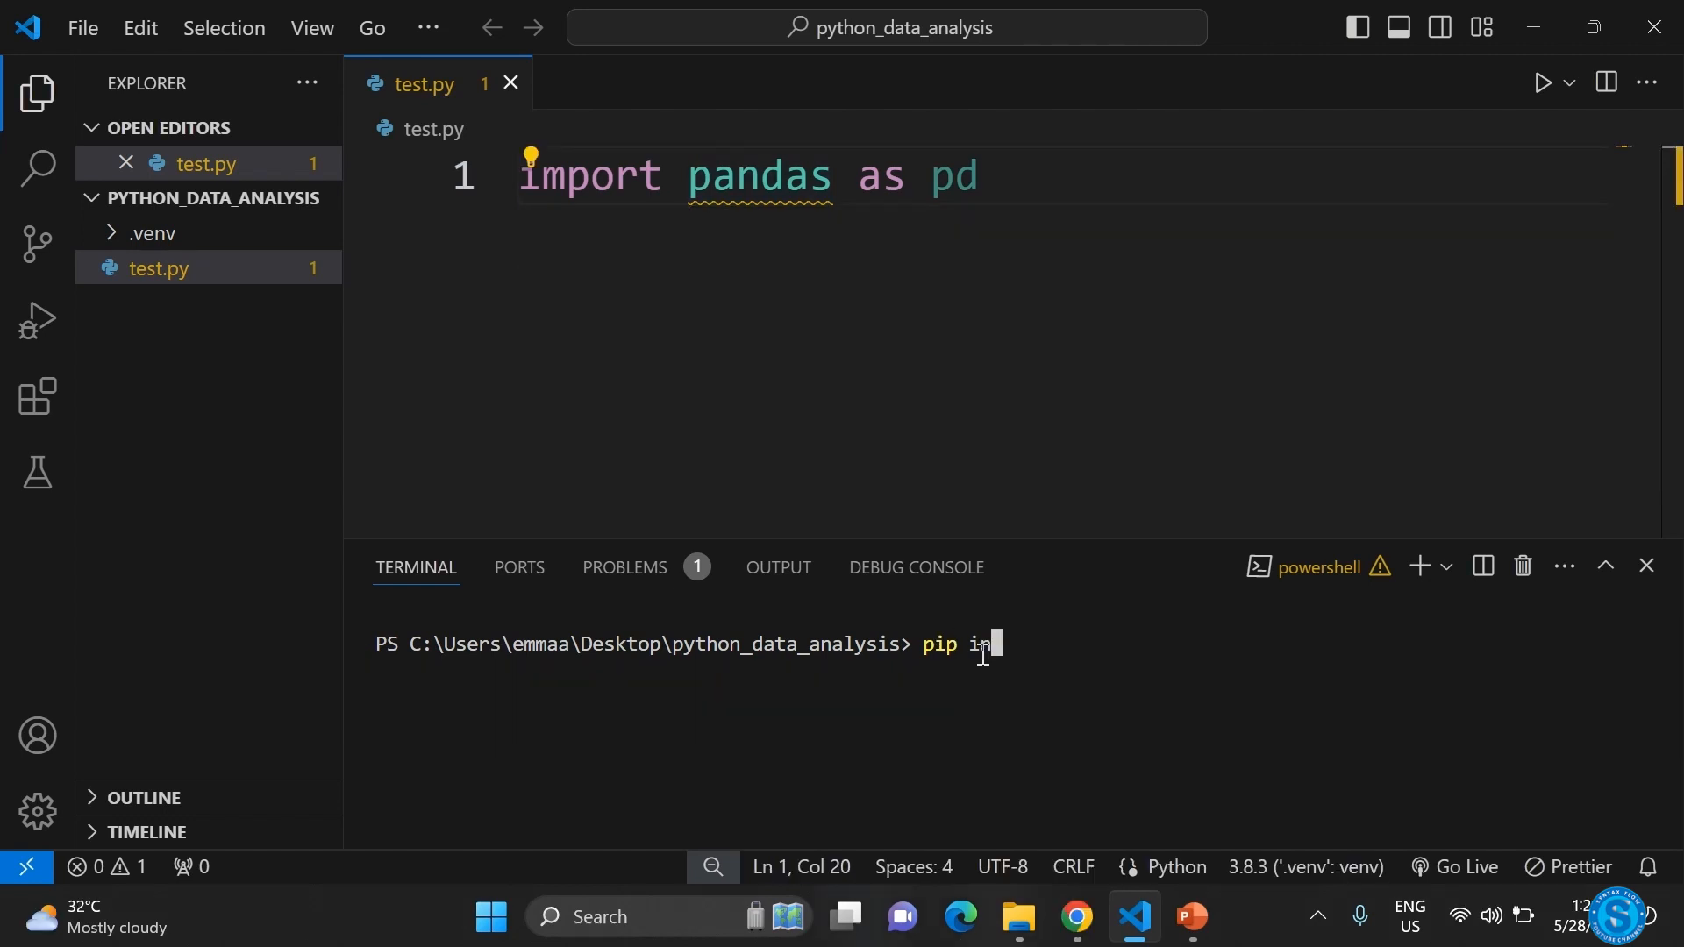
text(stall pandas)
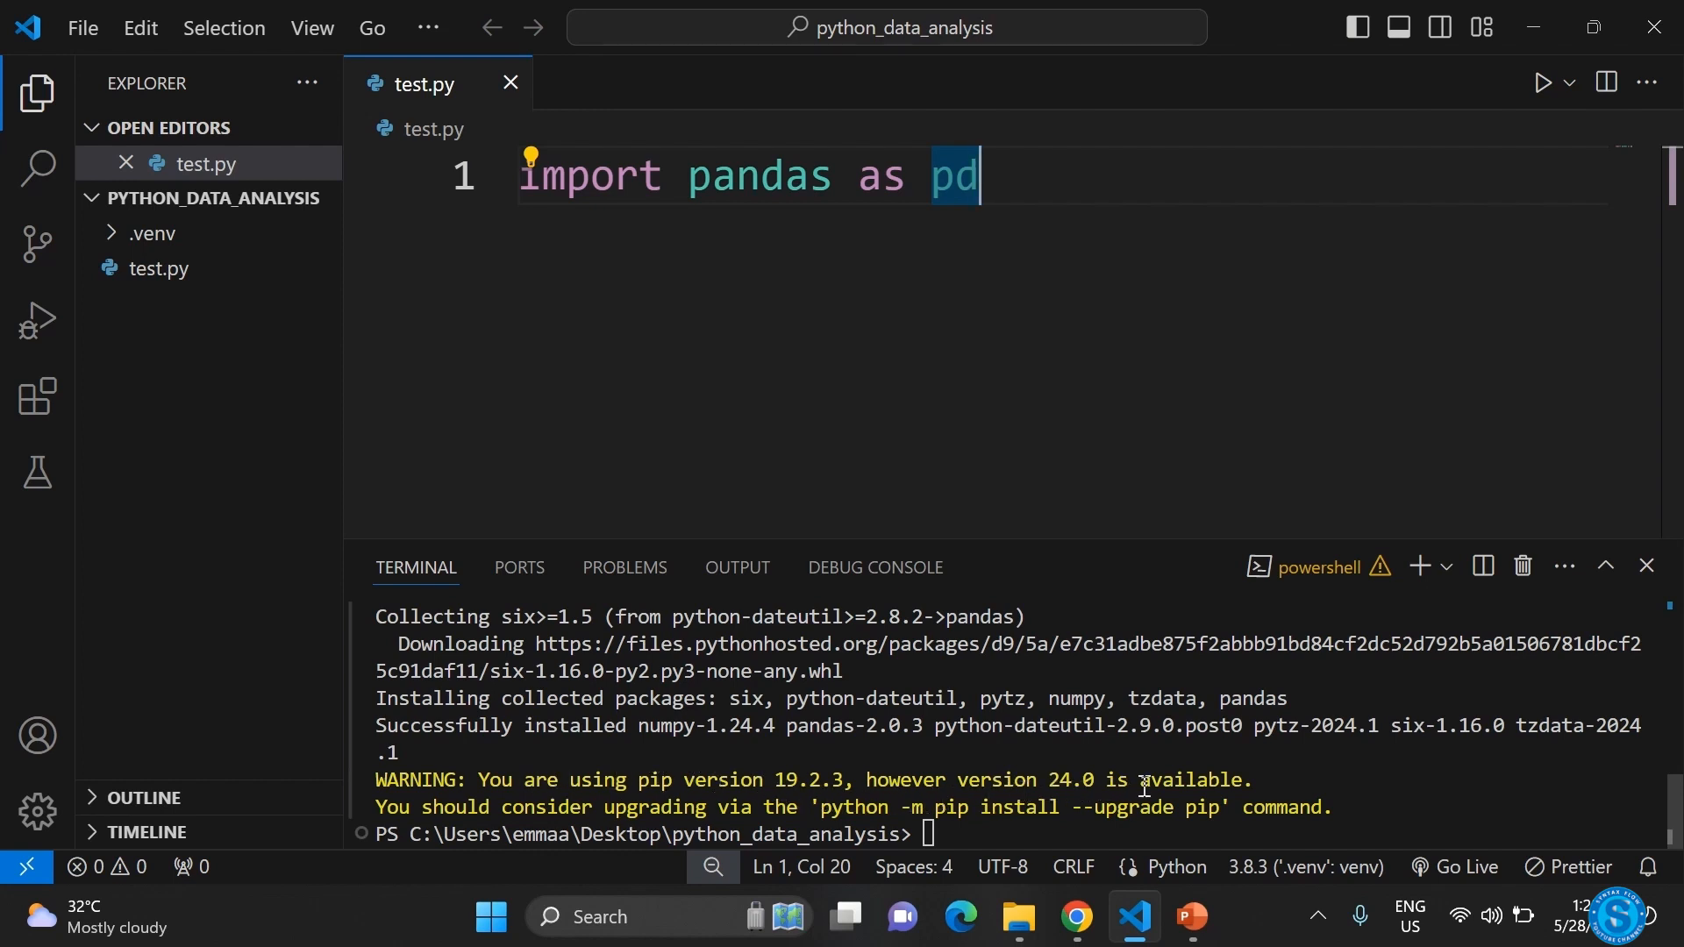
text(python -m pip install --upgrade pip)
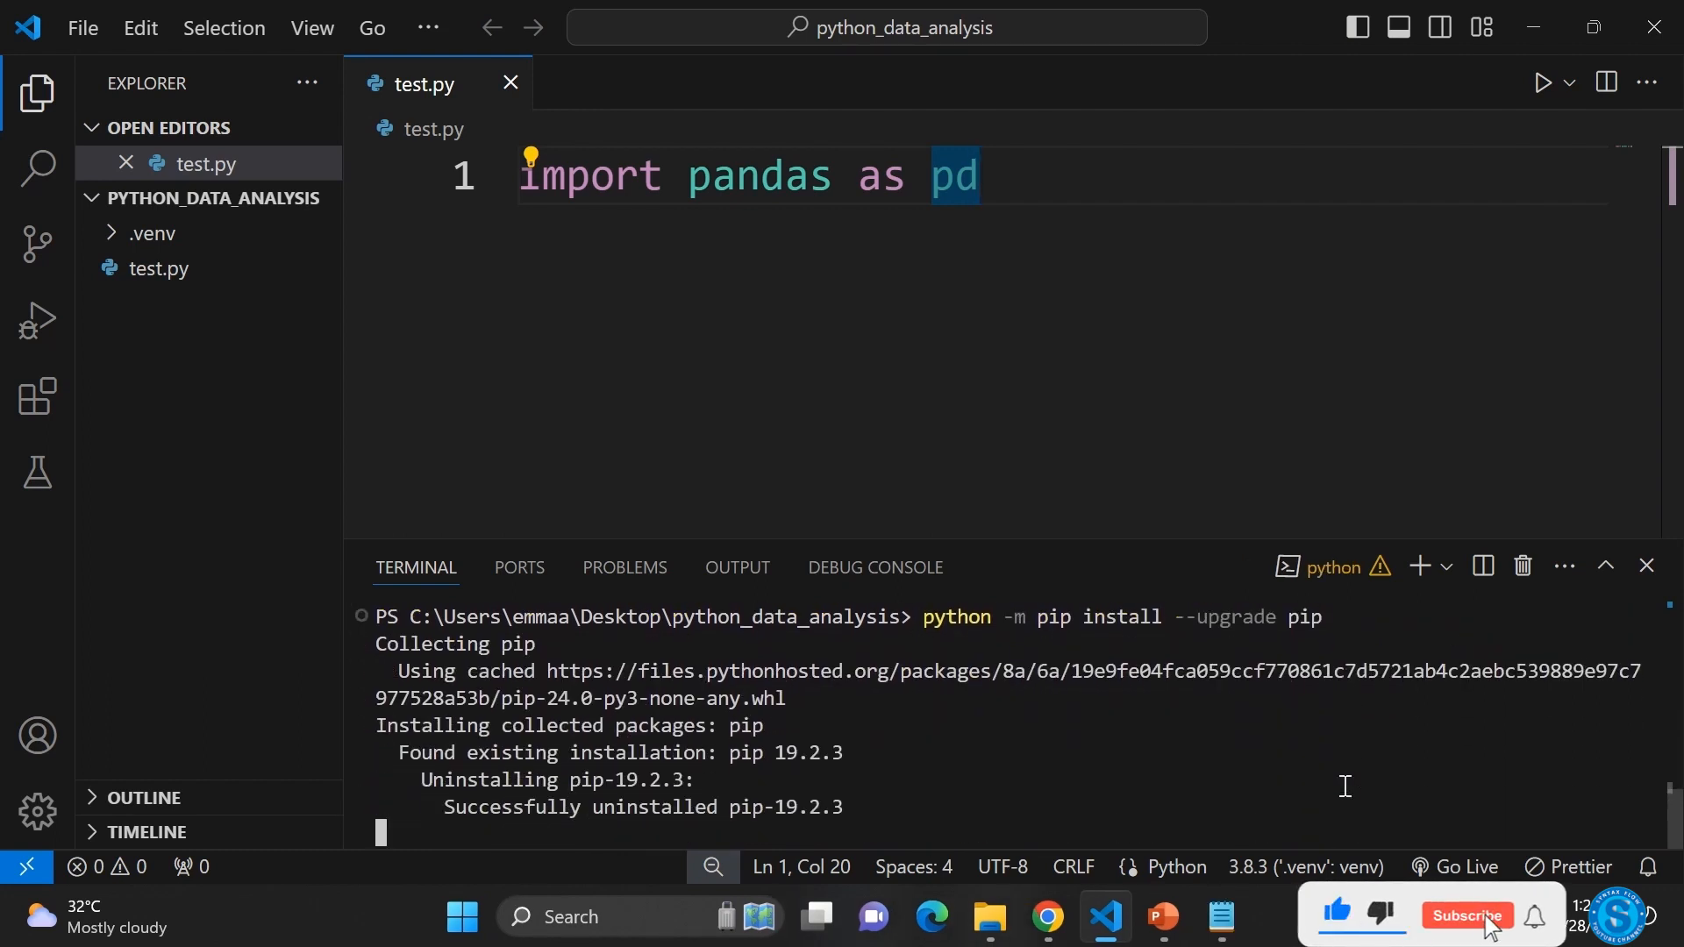
click(1466, 916)
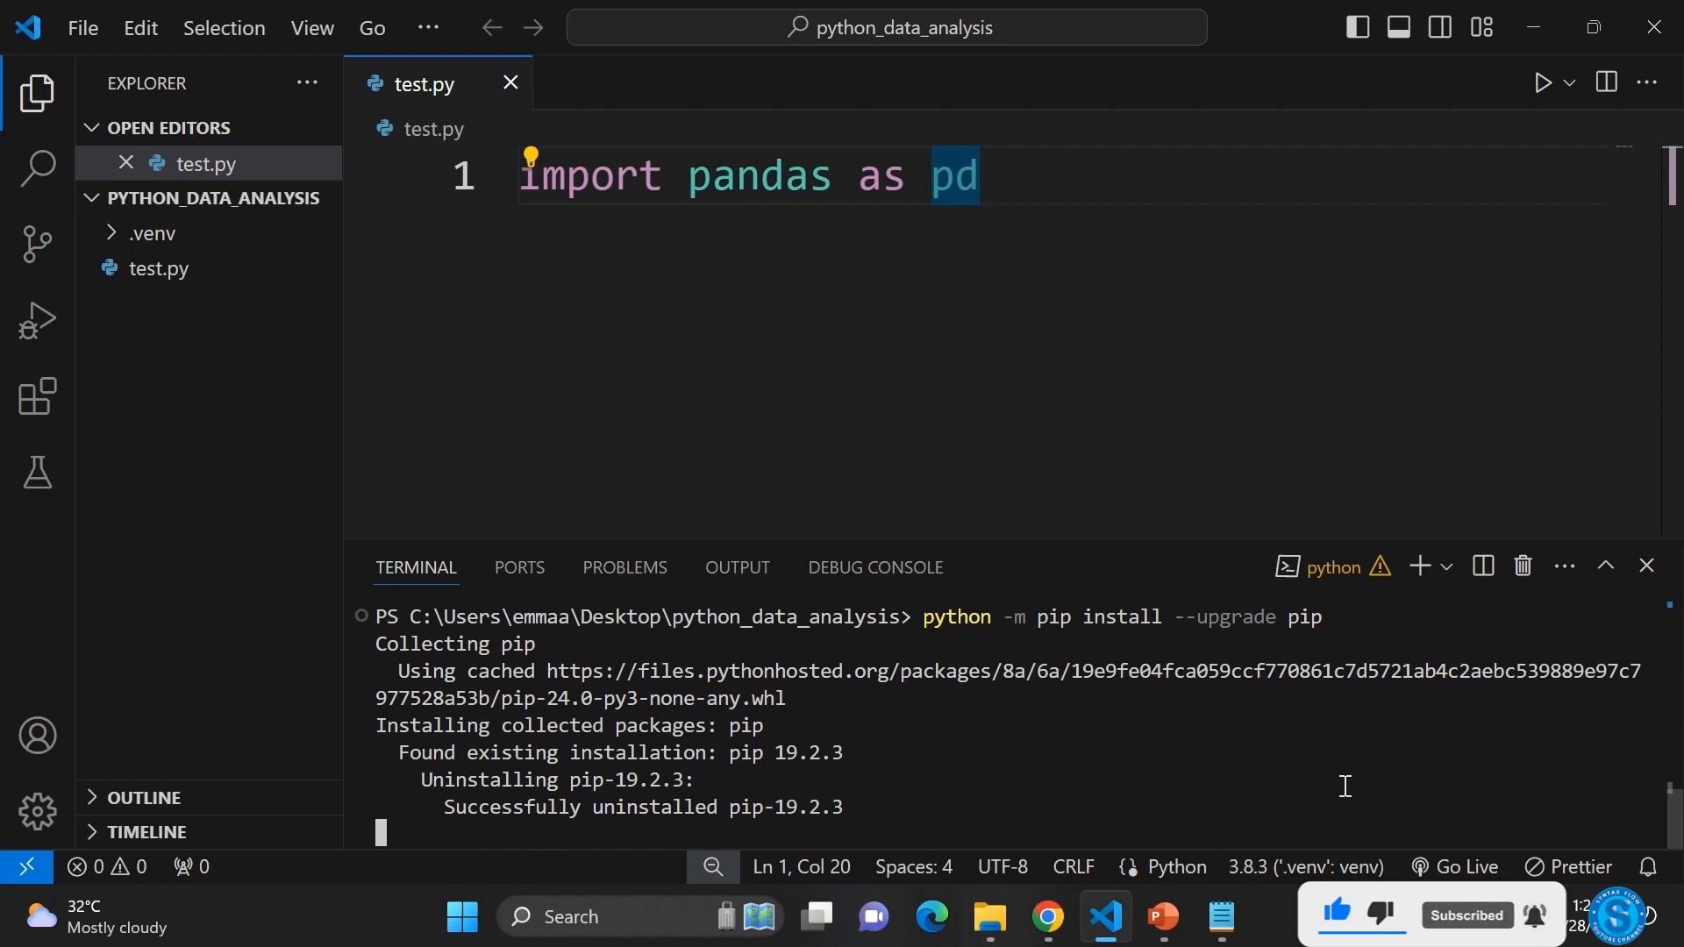